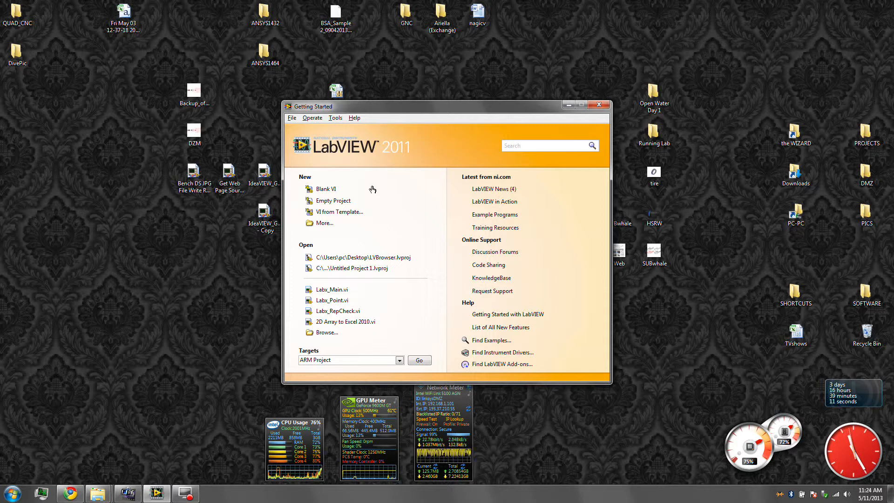
mouse_move(331, 290)
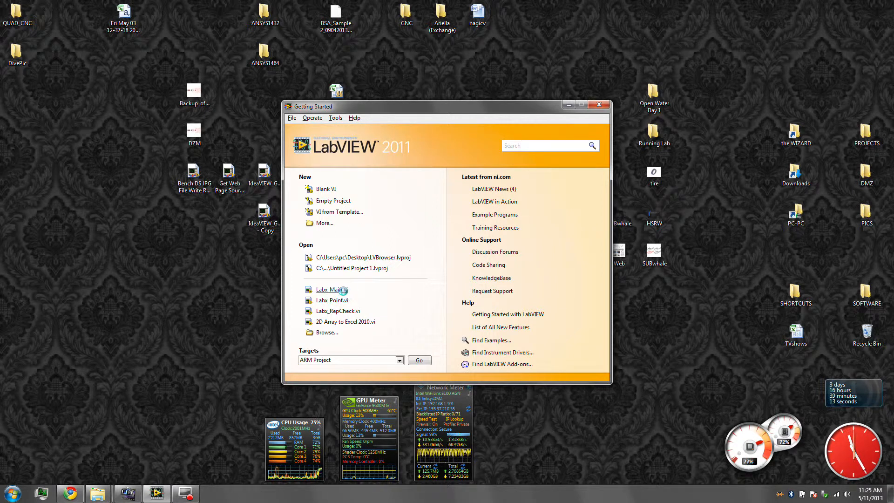
- Open Labx_Main.vi from the Getting Started window's recent files
left_click(330, 289)
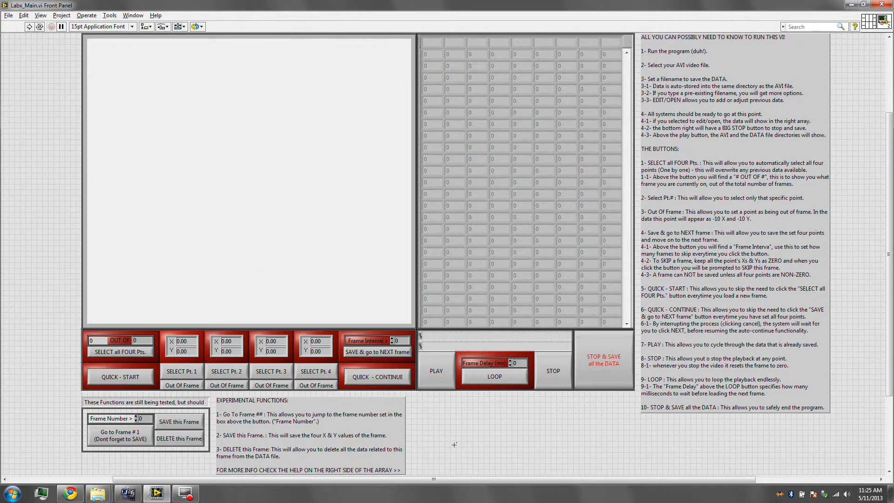
- Show the block diagram and step the file-setup sequence through frames 0 to 3
key("ctrl+e")
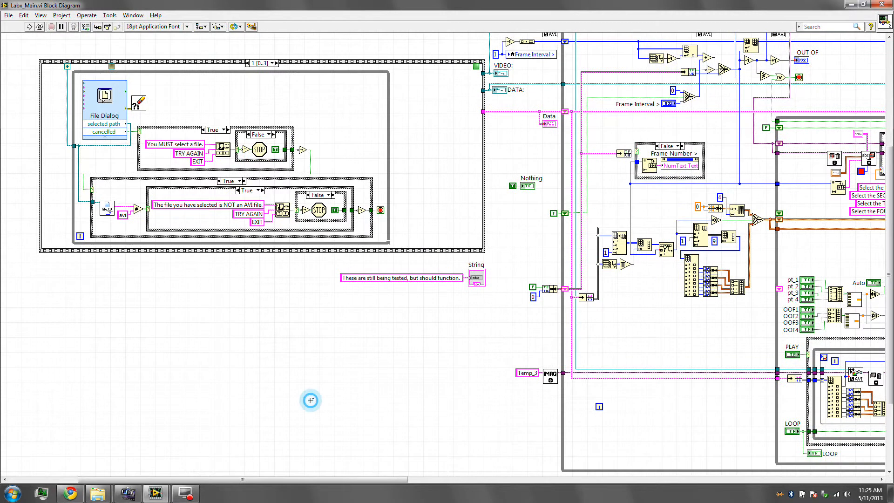
mouse_move(889, 363)
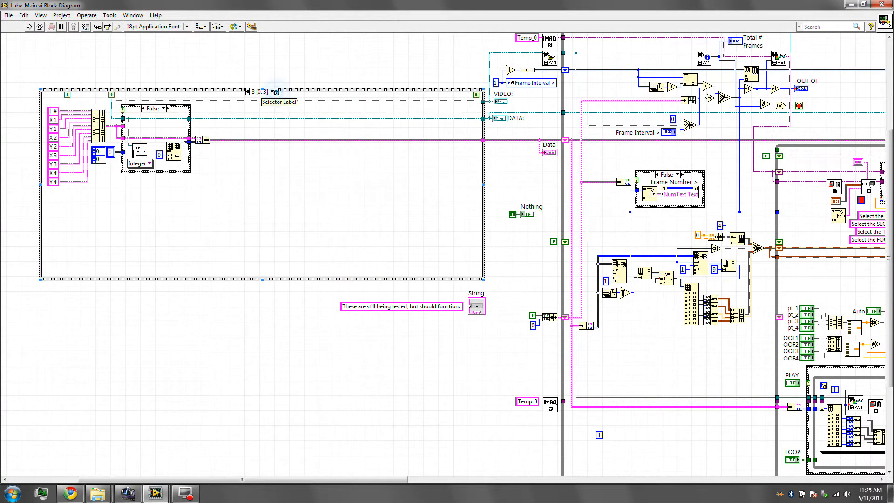
left_click(241, 92)
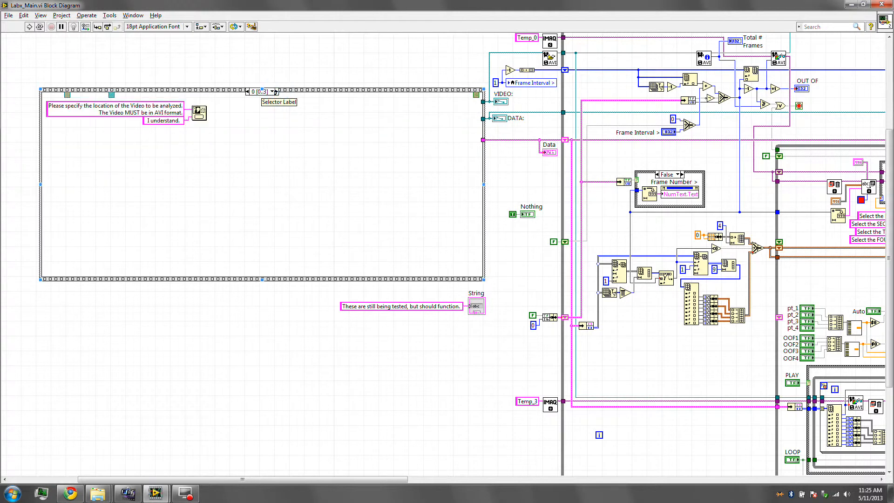
left_click(274, 91)
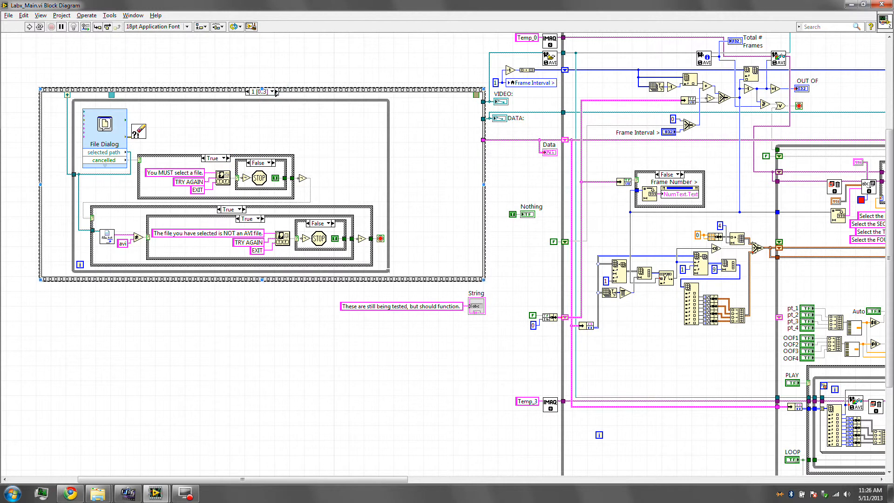
left_click(276, 91)
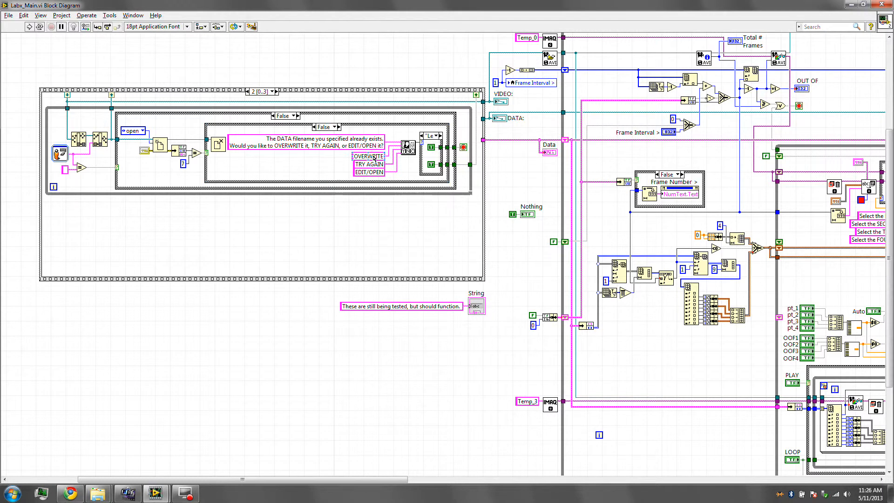
left_click(275, 93)
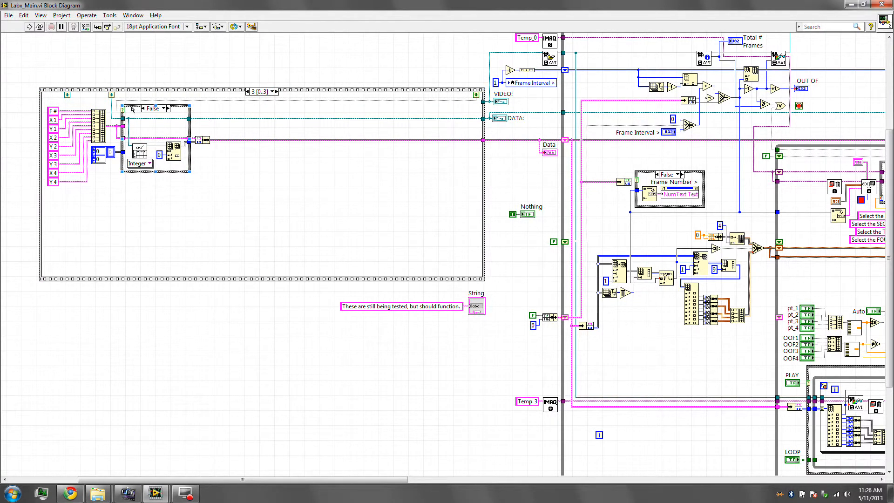
- Check the True case of the inner case structure and return it to False
left_click(165, 108)
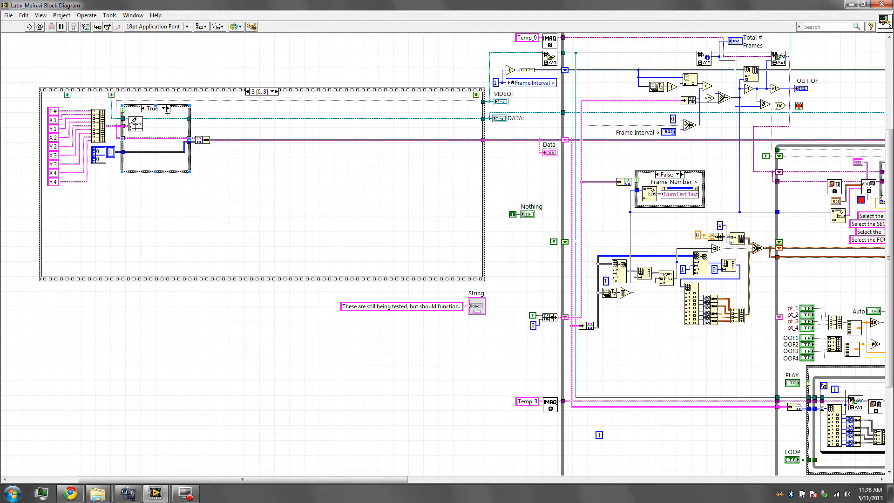
left_click(159, 108)
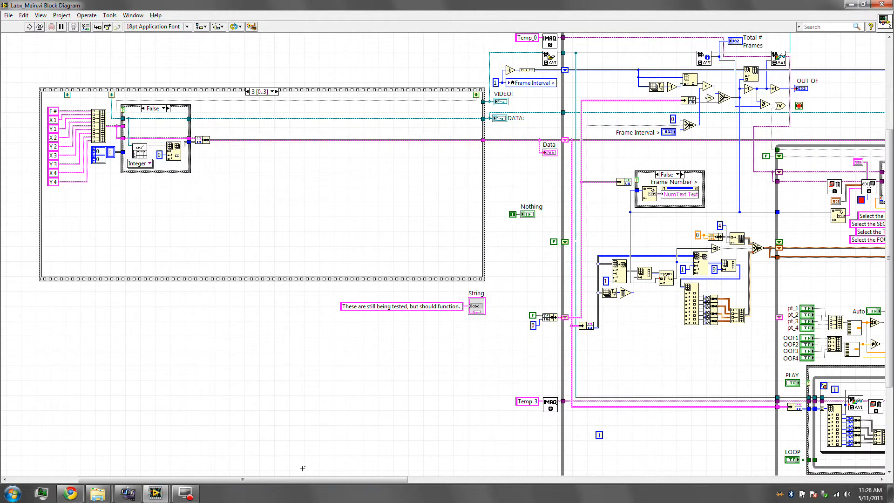
- Scroll the block diagram right to the main loop's point-selection and playback logic
scroll("right", 3)
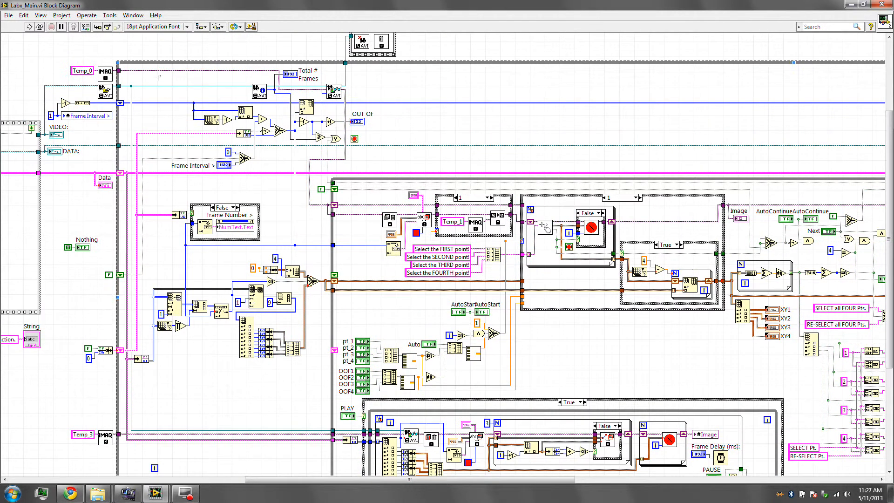
mouse_move(120, 484)
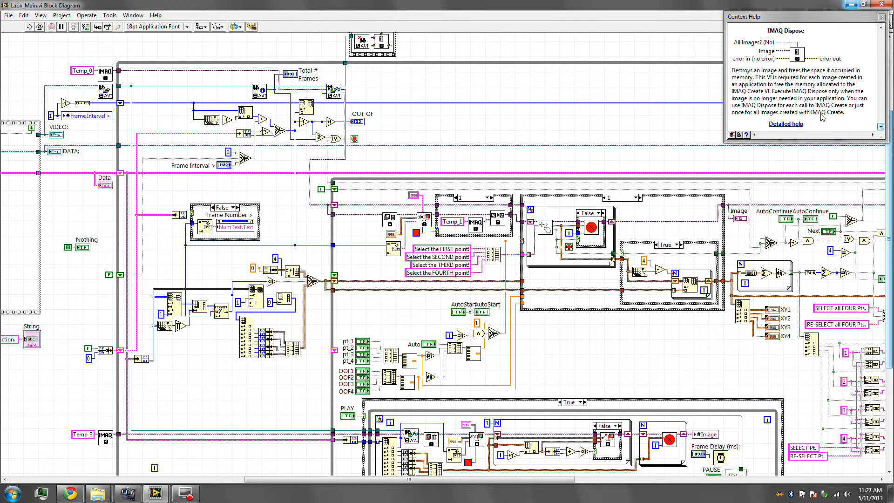
mouse_move(773, 111)
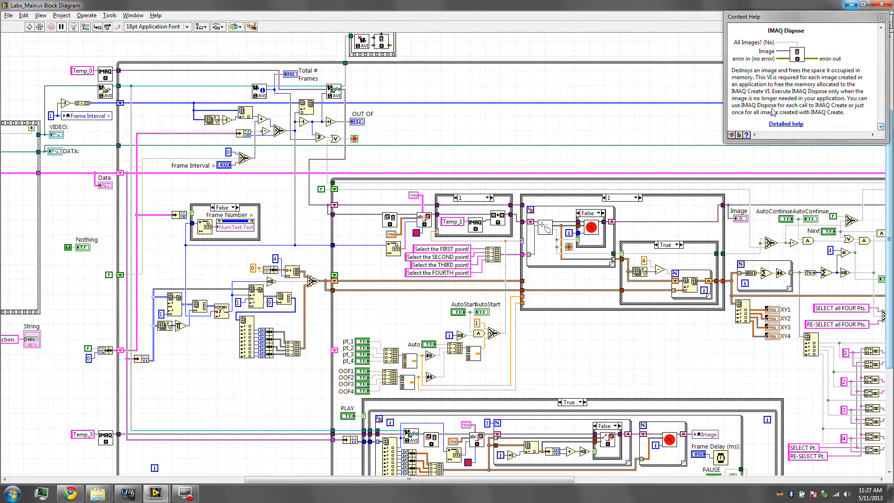
mouse_move(875, 22)
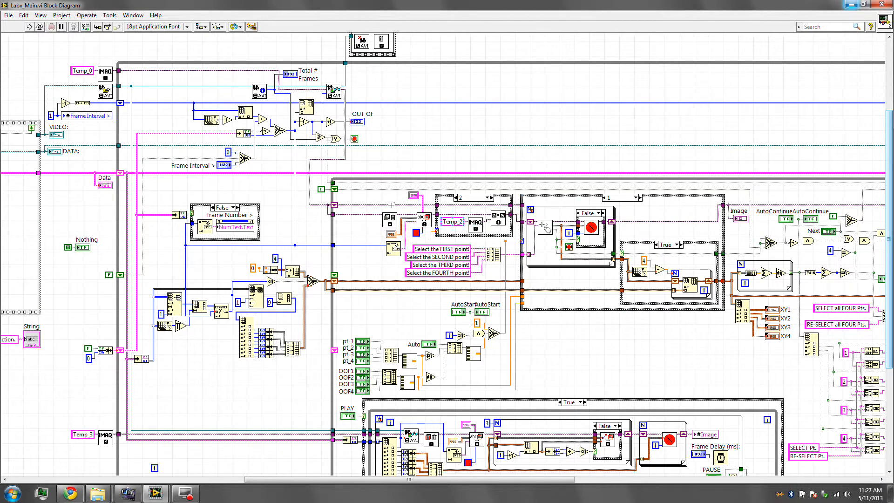
mouse_move(394, 112)
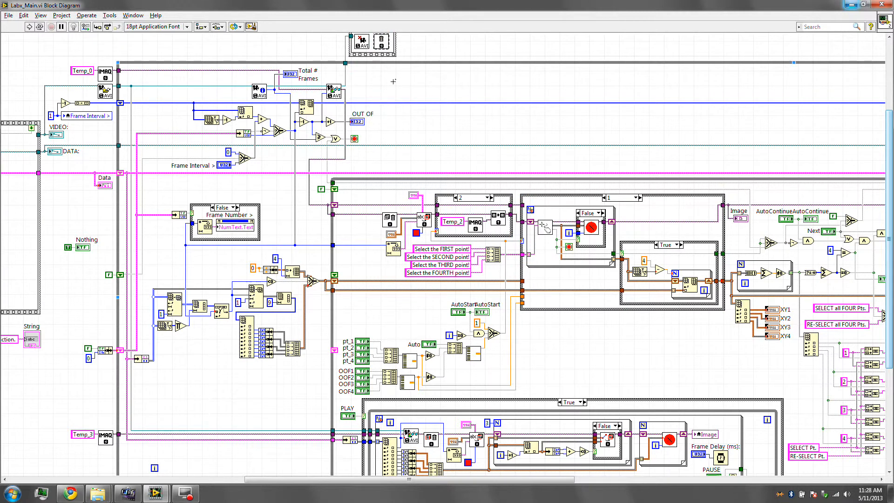
mouse_move(736, 145)
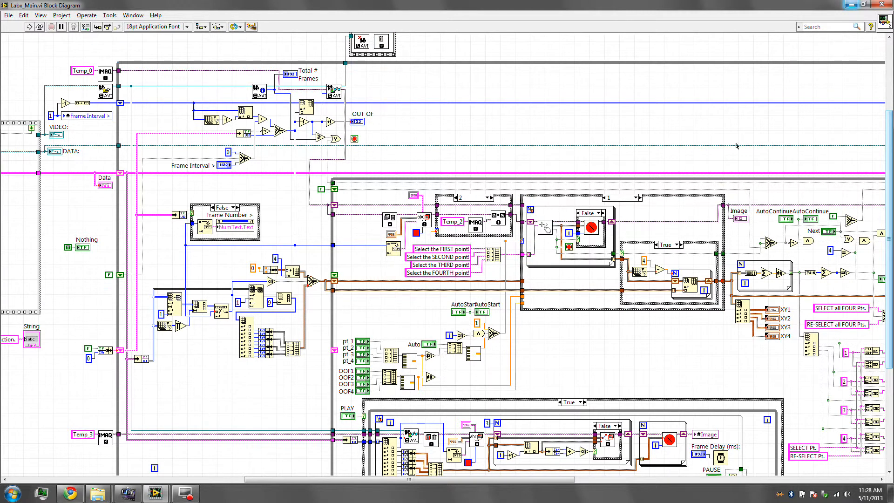
mouse_move(416, 106)
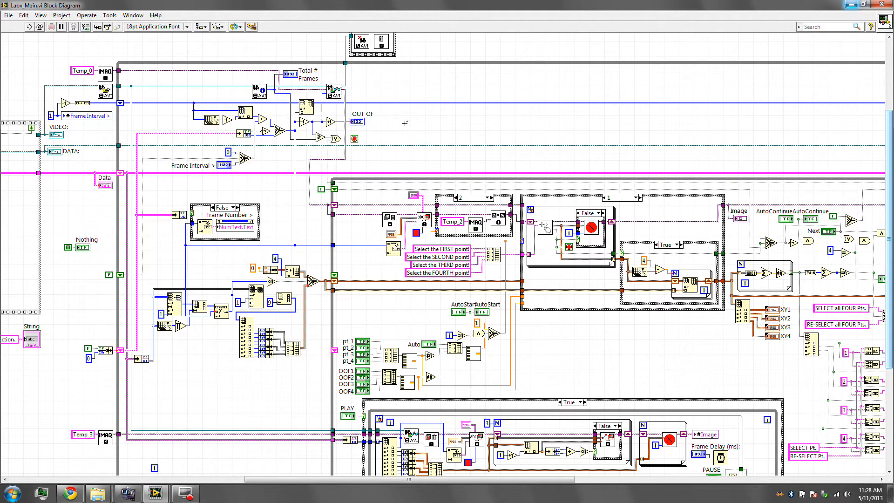
mouse_move(237, 157)
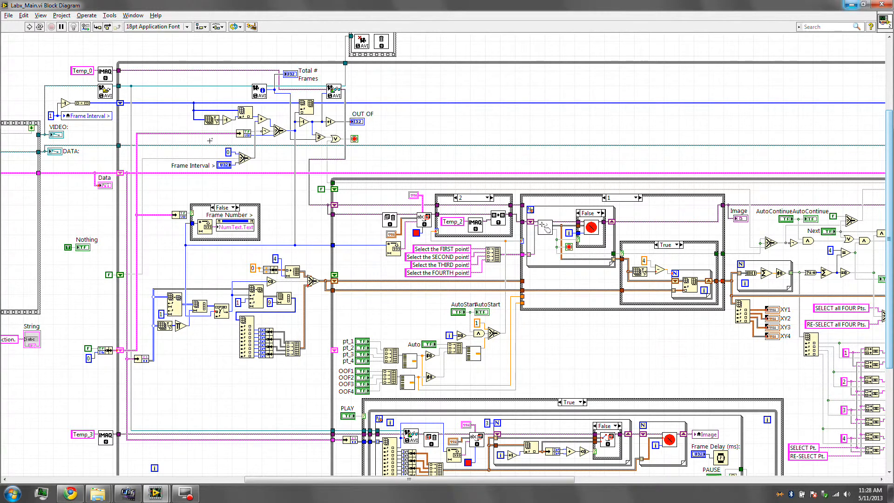
mouse_move(280, 159)
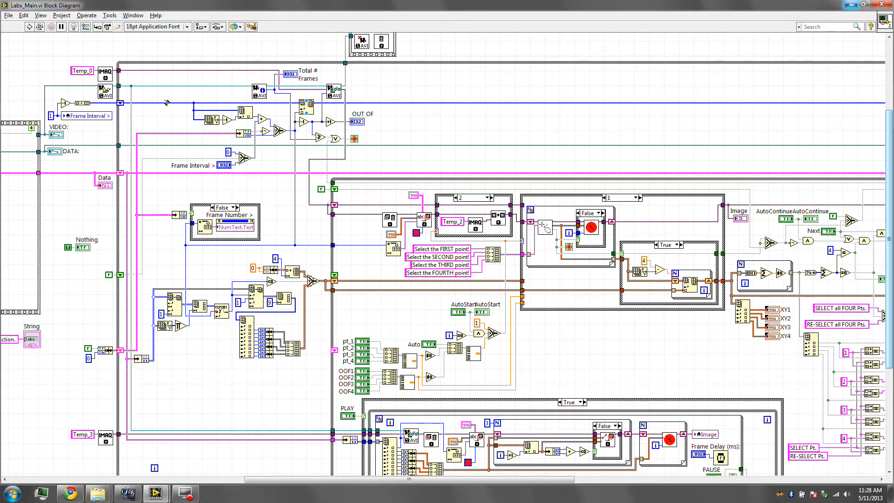
mouse_move(120, 103)
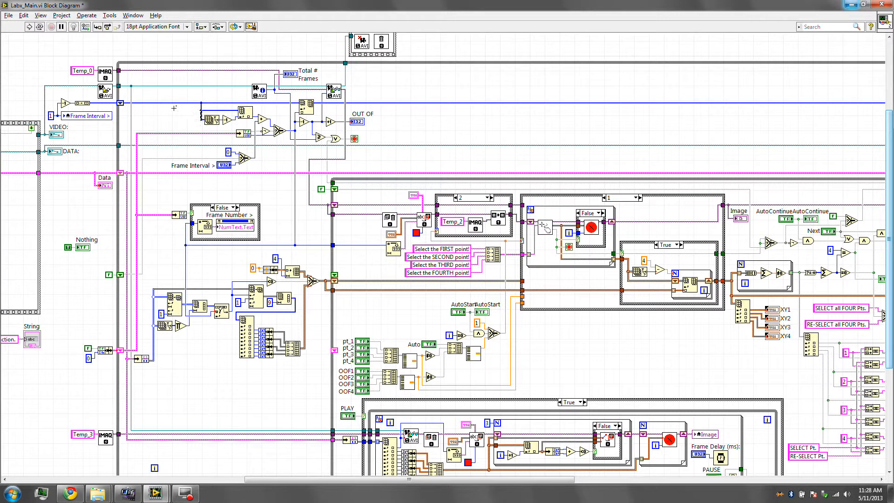
left_click(9, 16)
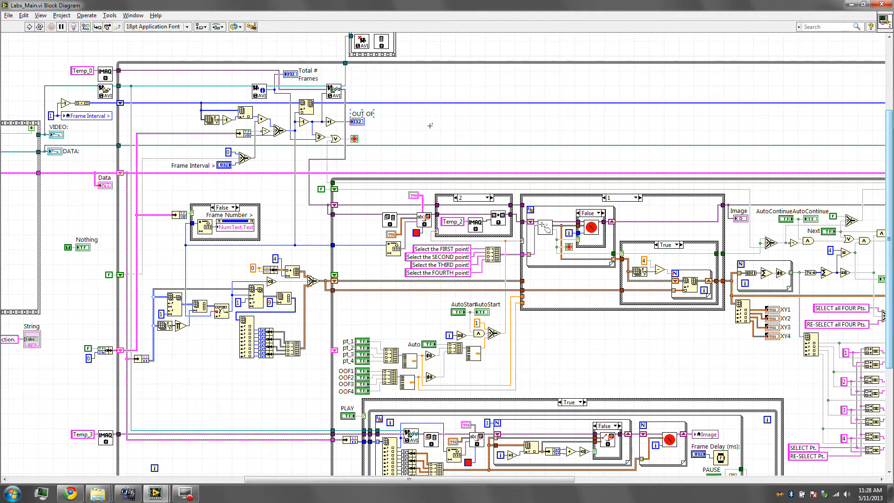
mouse_move(239, 179)
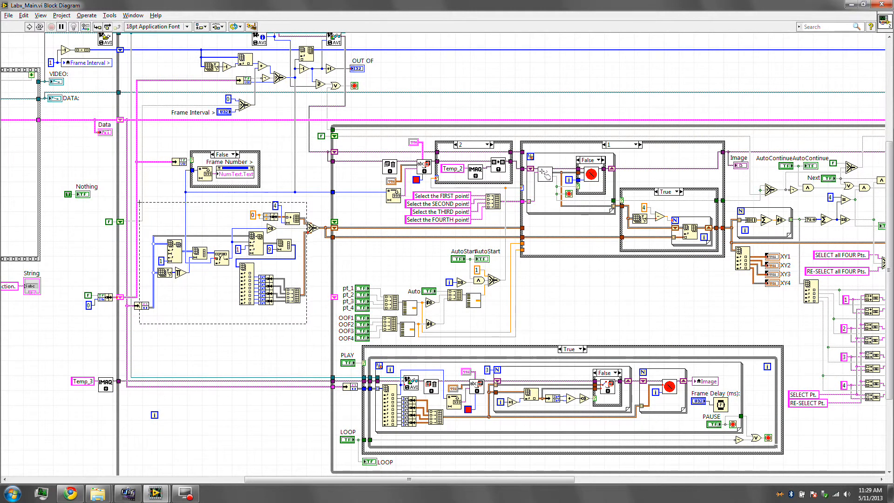
- Show the PLAY structure's True case with the playback loop, then return to the diagram
left_click(188, 326)
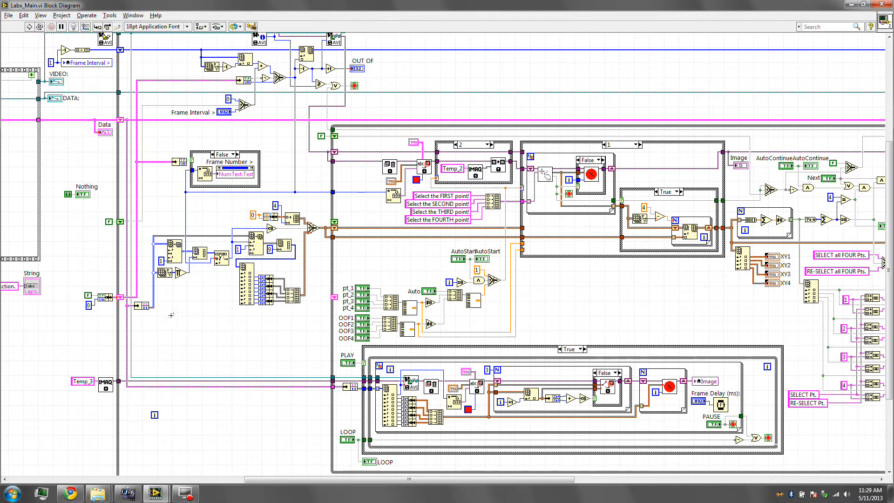
mouse_move(234, 316)
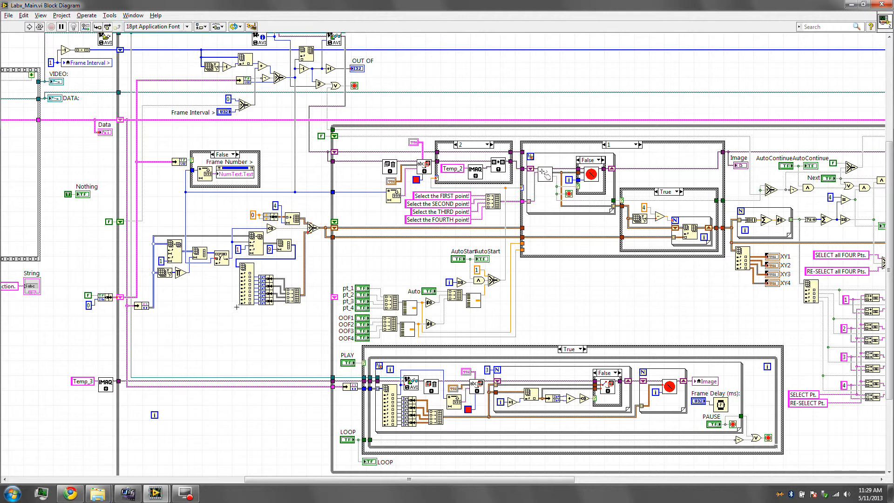
mouse_move(194, 325)
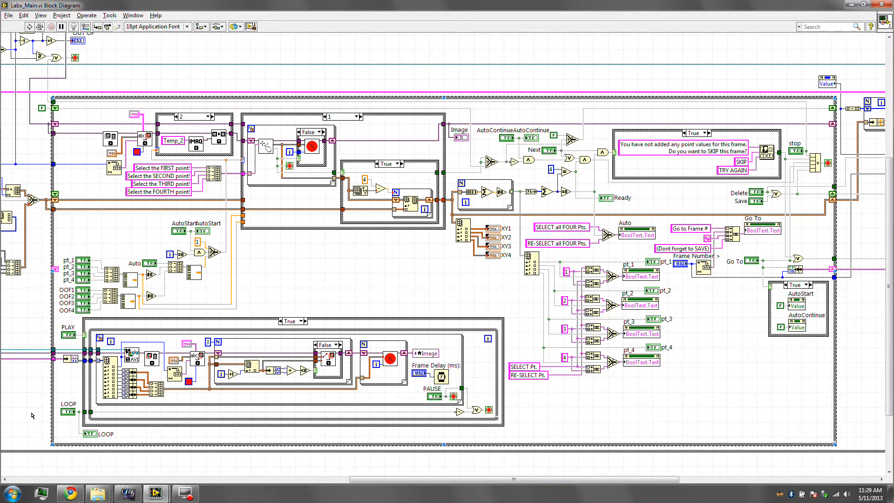
mouse_move(717, 393)
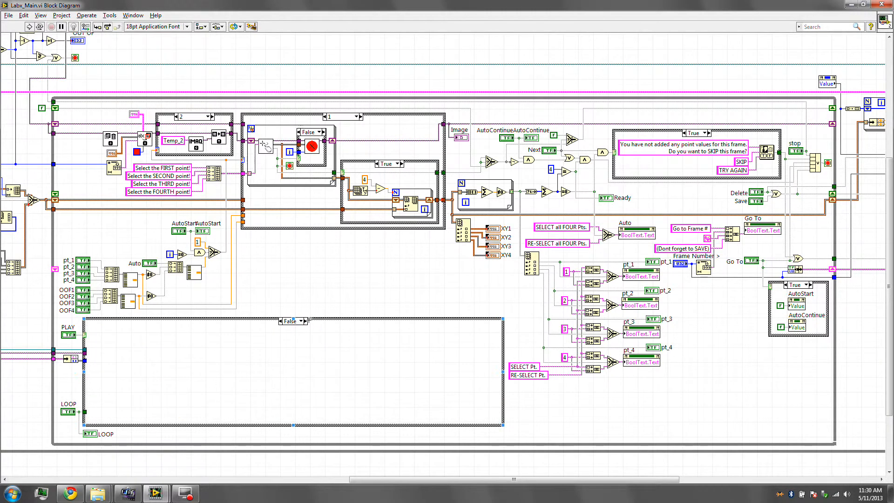
left_click(301, 321)
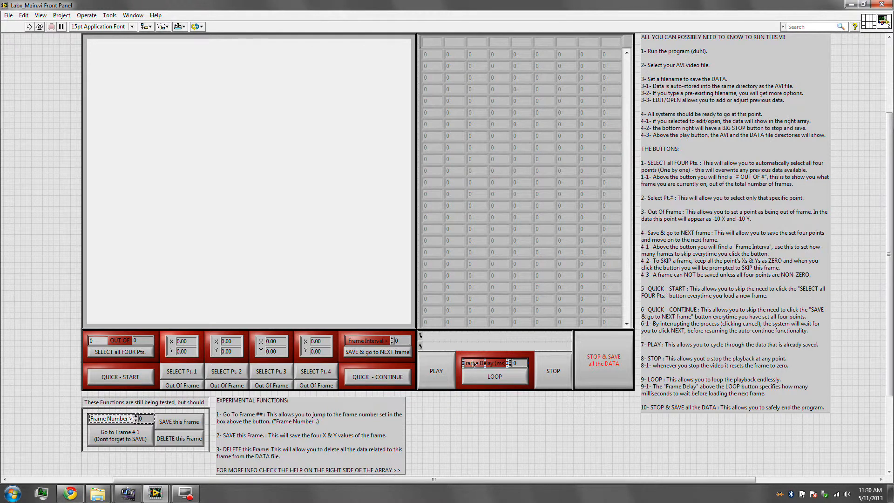
key("ctrl+e")
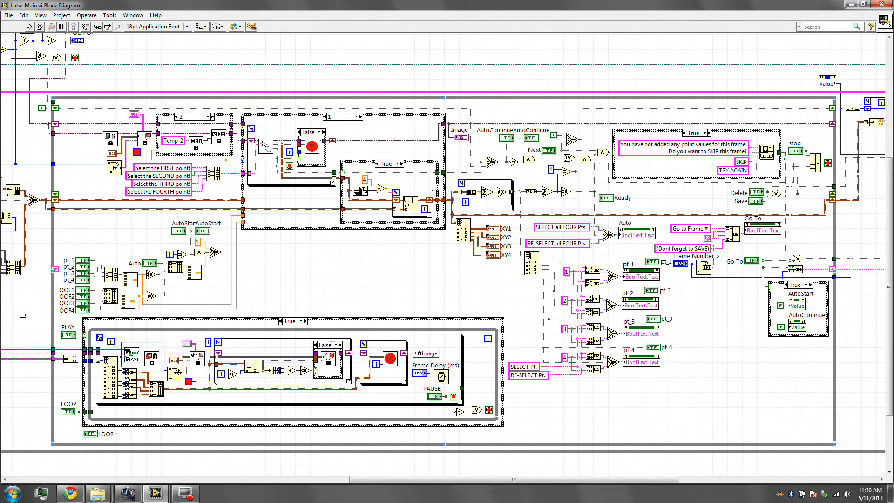
mouse_move(151, 321)
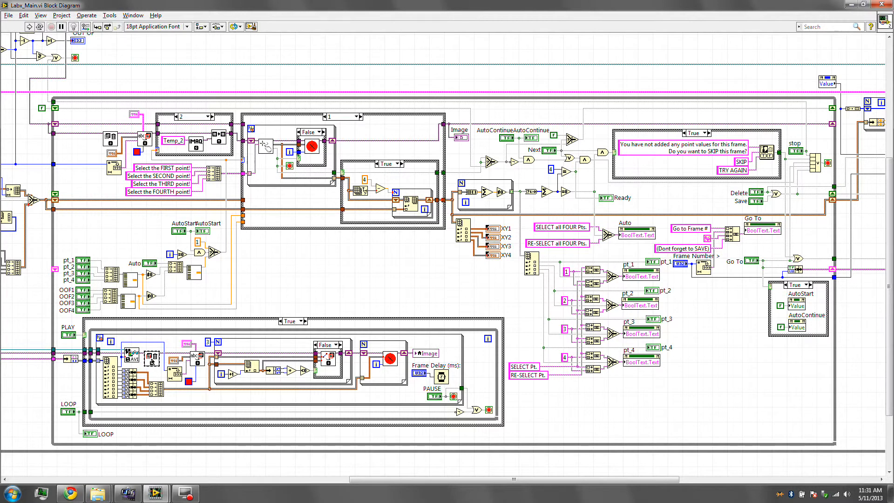
mouse_move(135, 357)
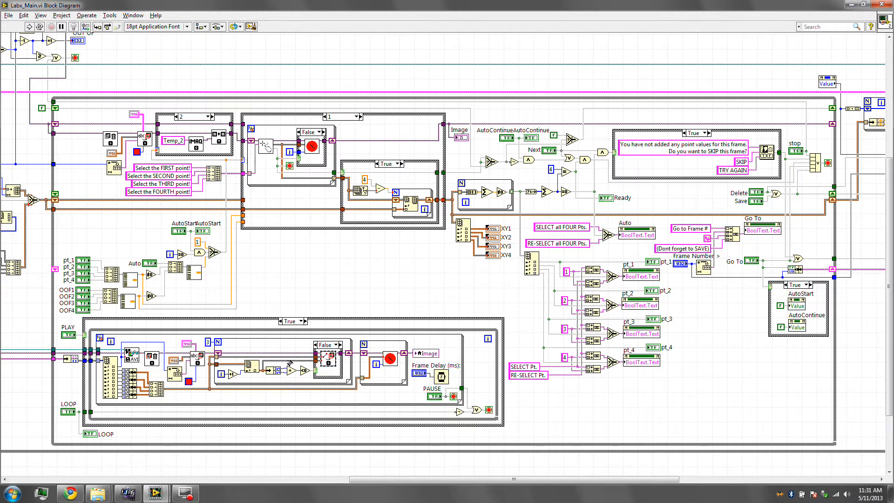
left_click(390, 360)
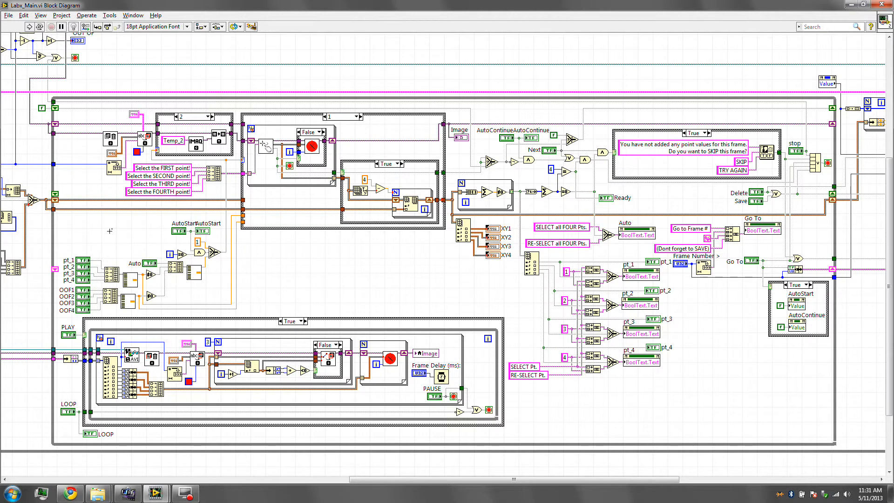
mouse_move(98, 232)
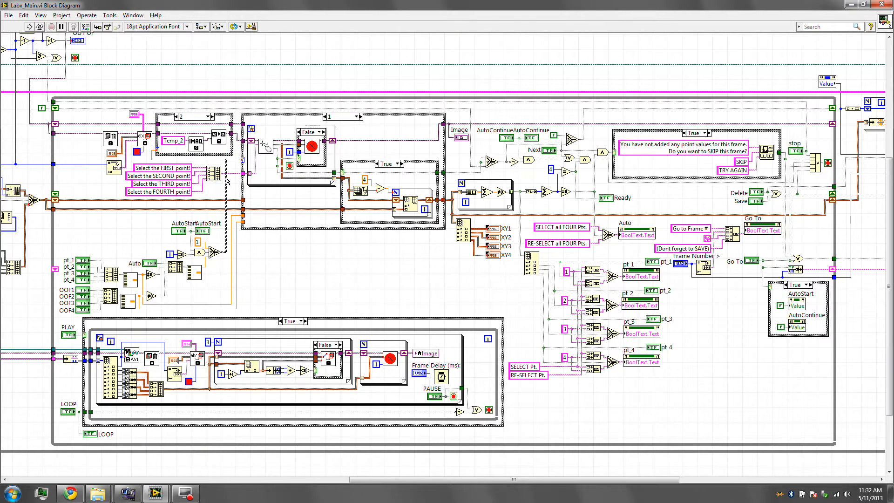
- Switch the upper-left point-selection structure from case 2 to case 1 using Temp_1
left_click(212, 117)
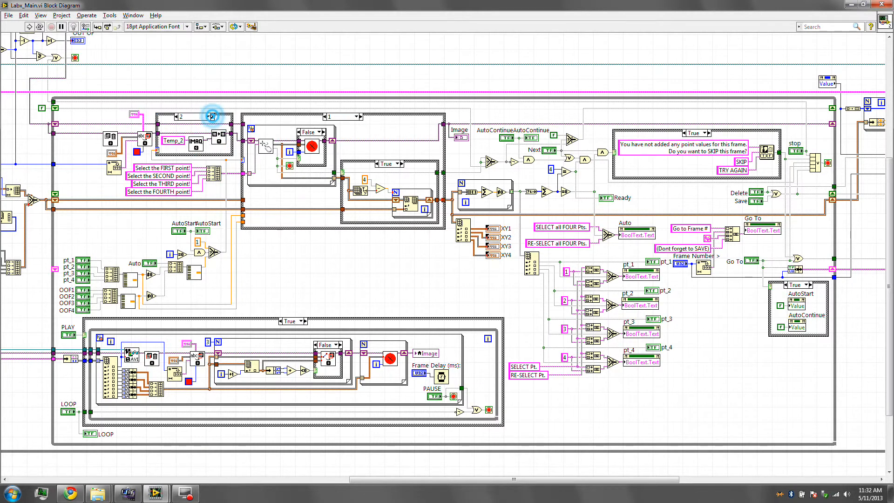
left_click(212, 118)
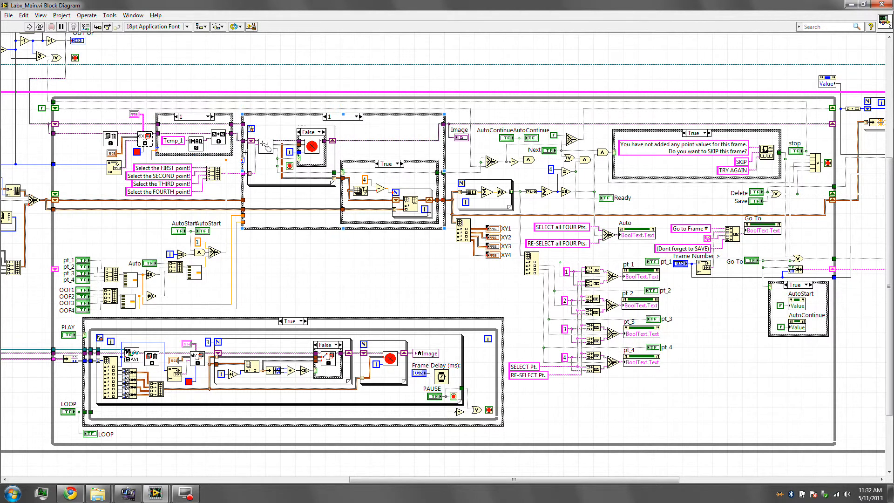
- Step the central case structure through 0 Default, cases 2 and 3, and back to case 1
left_click(341, 116)
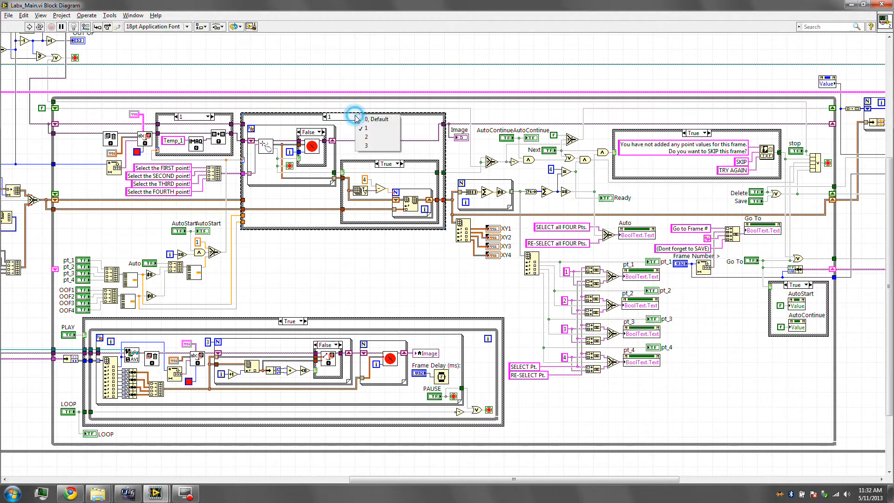
left_click(375, 120)
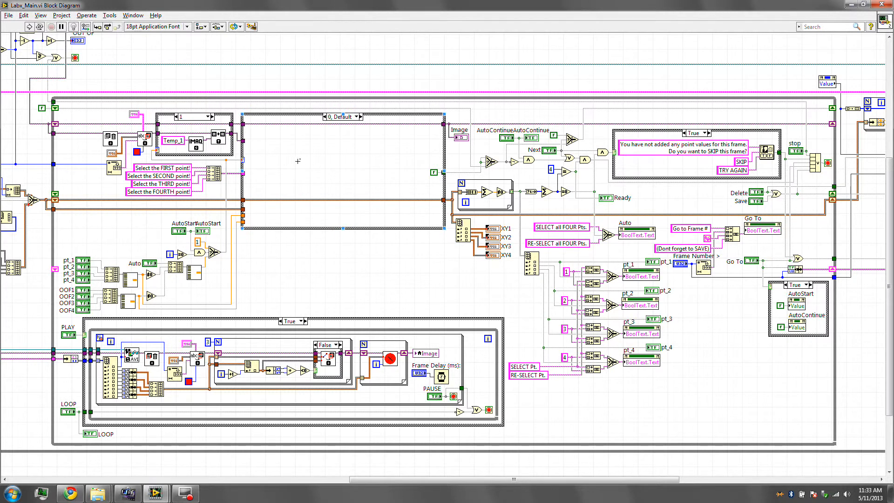
left_click(342, 116)
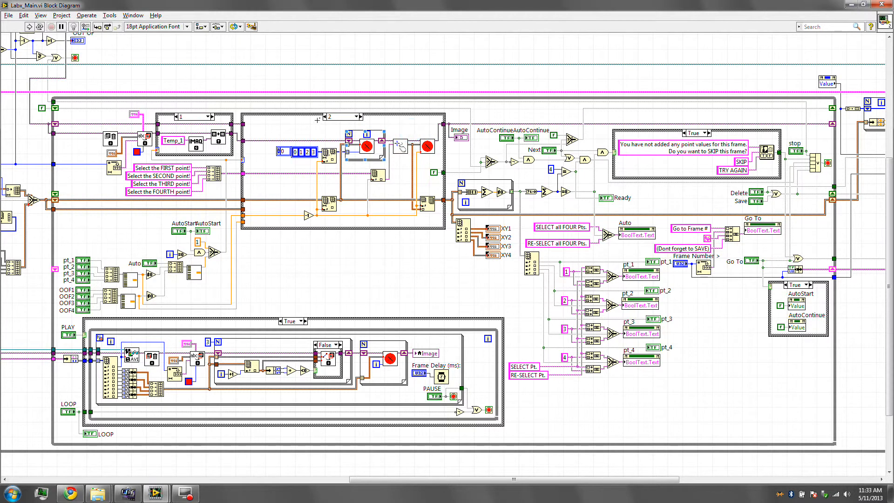
left_click(356, 117)
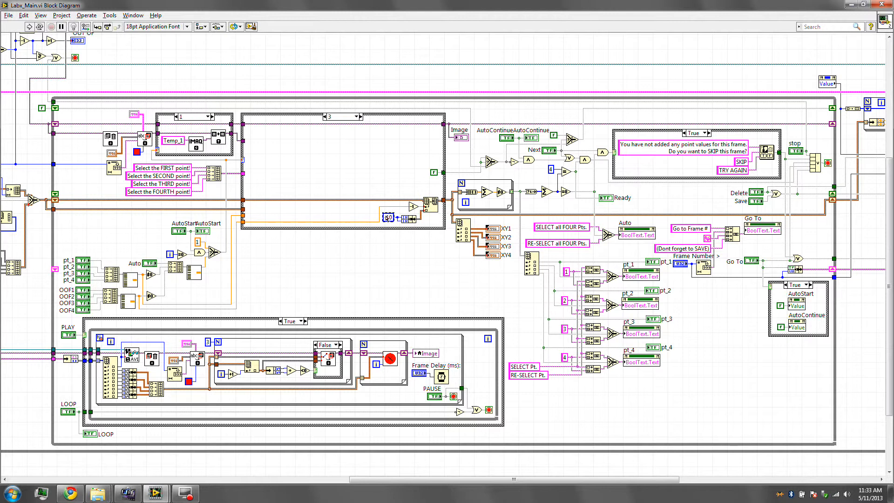
left_click(340, 116)
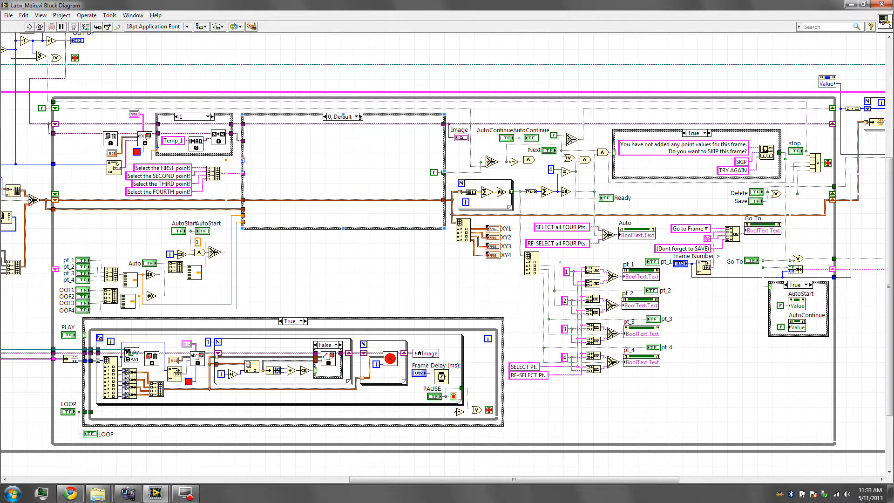
left_click(358, 117)
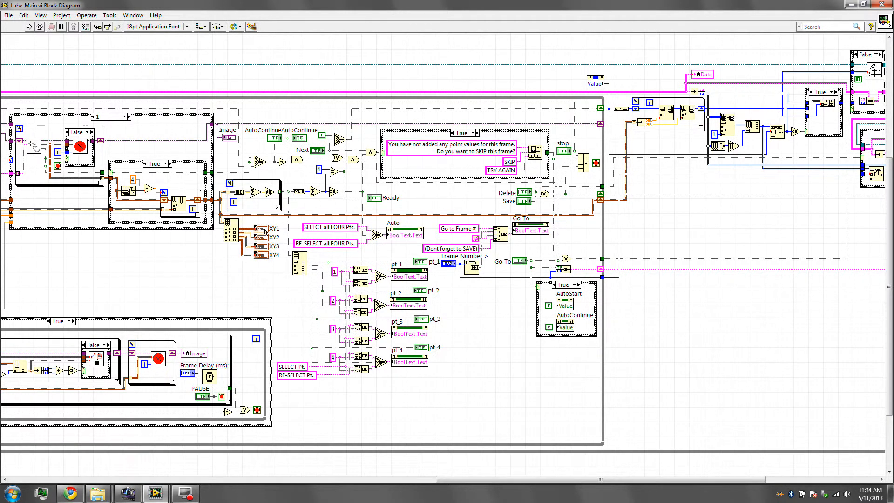
- Bring up the Labx_Main front panel via Window > Show Front Panel
left_click(269, 191)
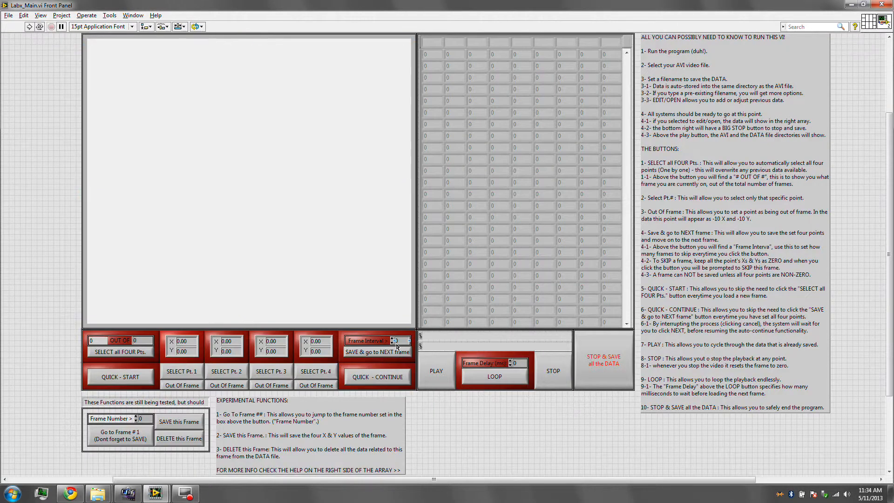
mouse_move(308, 345)
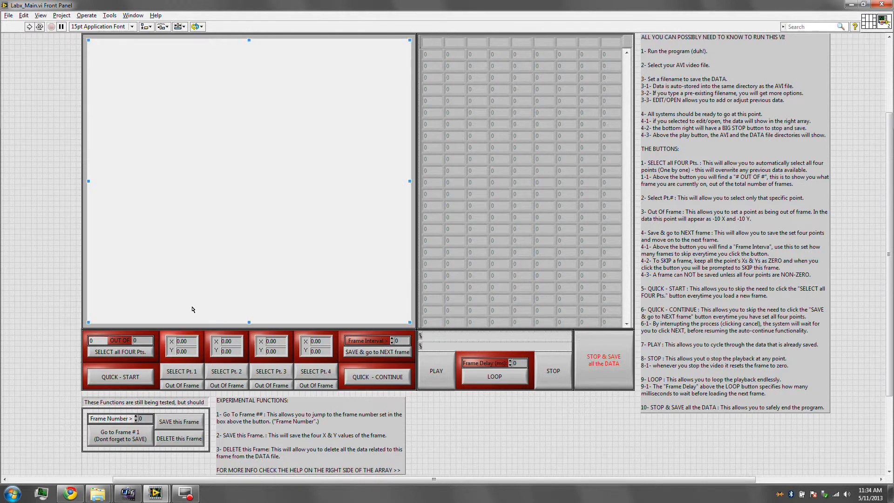
- Toggle between front panel and block diagram, ending on the block diagram
key("ctrl+e")
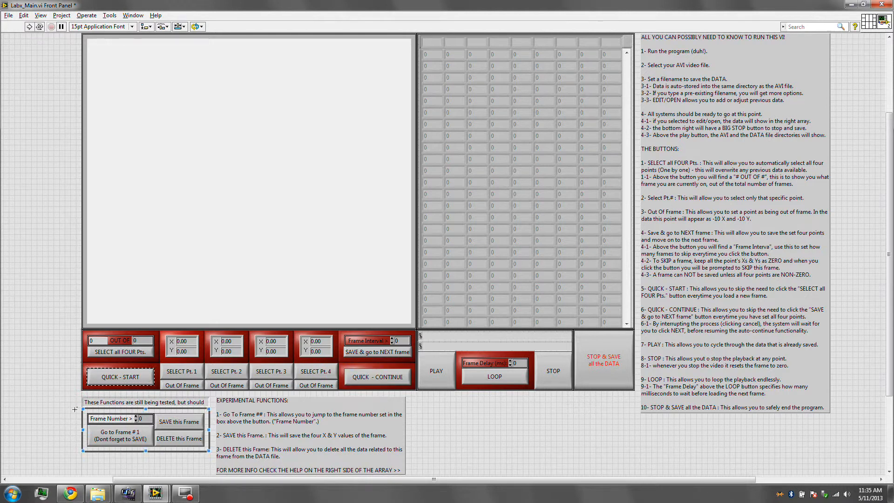
key("ctrl+e")
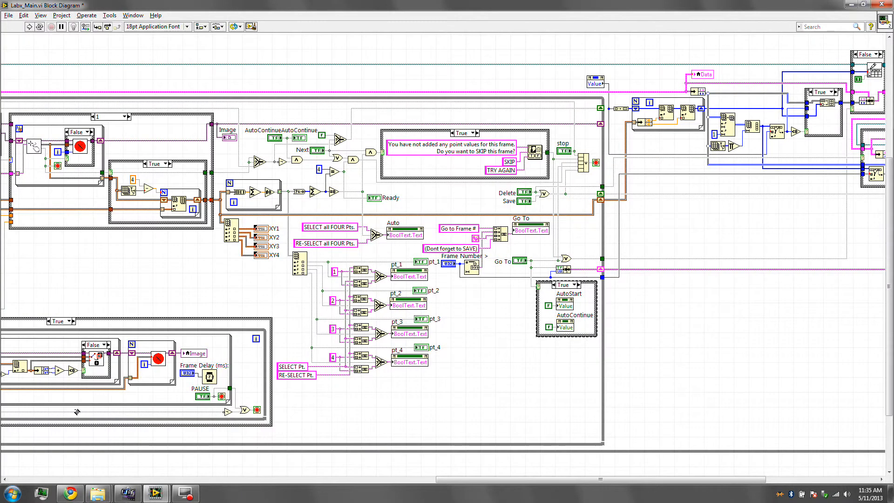
left_click(493, 312)
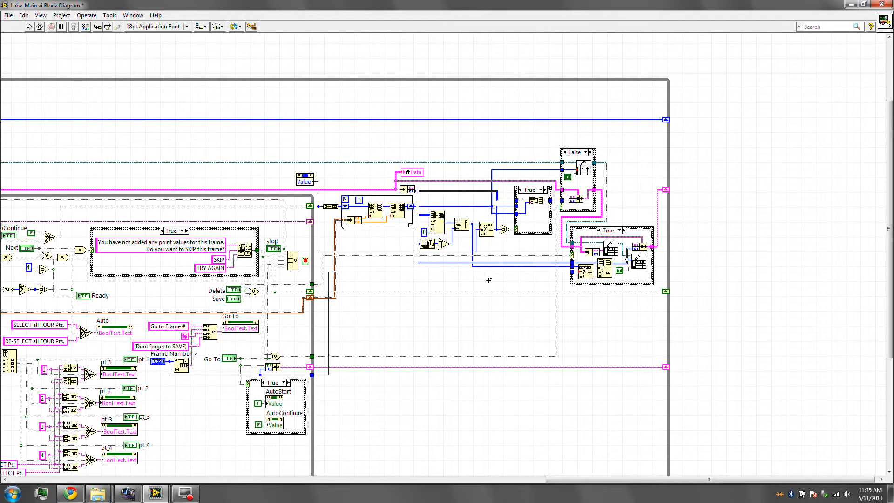
mouse_move(383, 232)
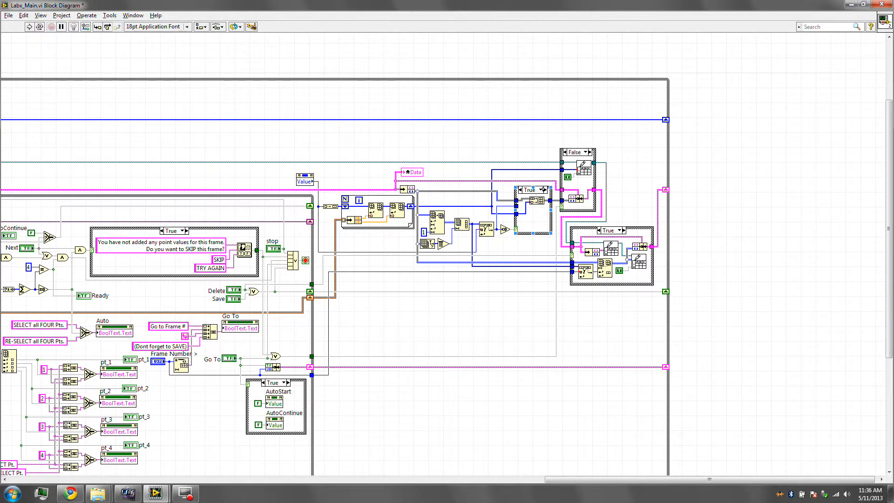
- Switch the middle case structure in the data-saving logic to its False case
left_click(530, 189)
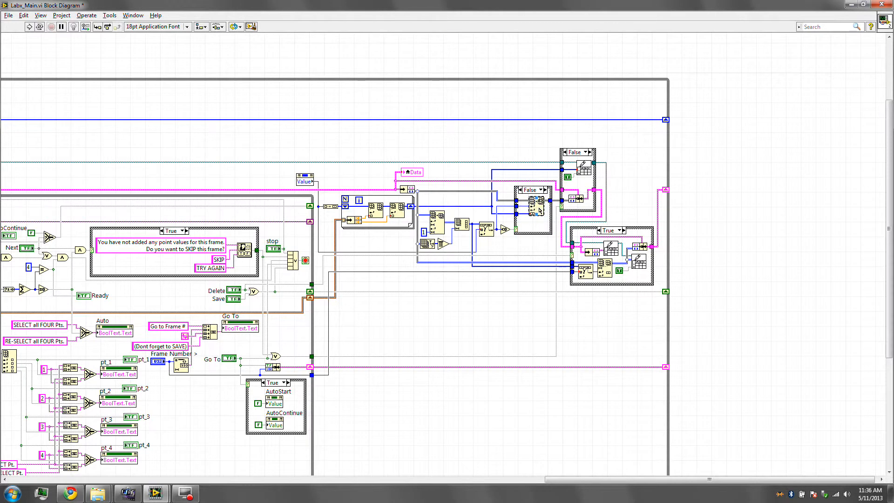
left_click(540, 190)
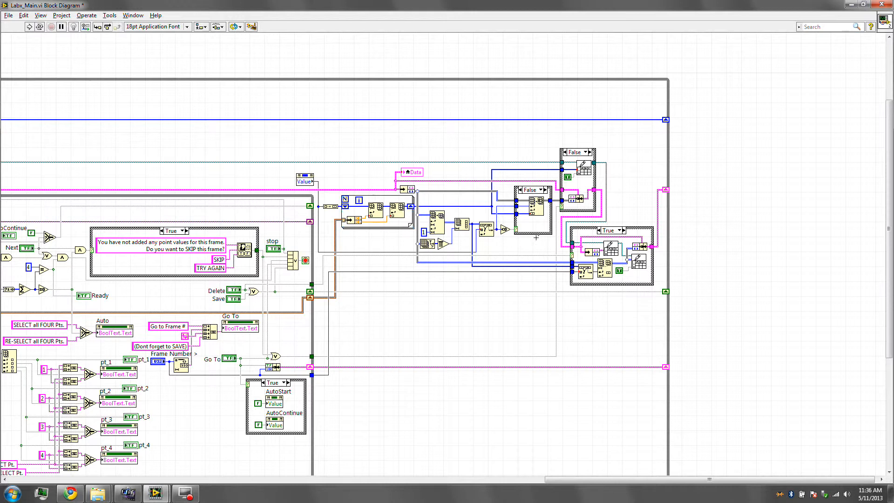
mouse_move(534, 236)
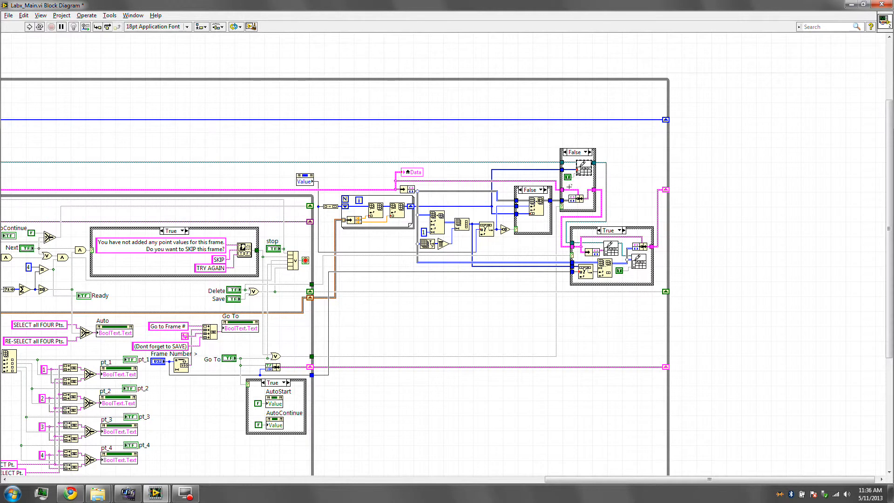
- Check the upper-right case structure's empty True case and set it back to False
left_click(575, 152)
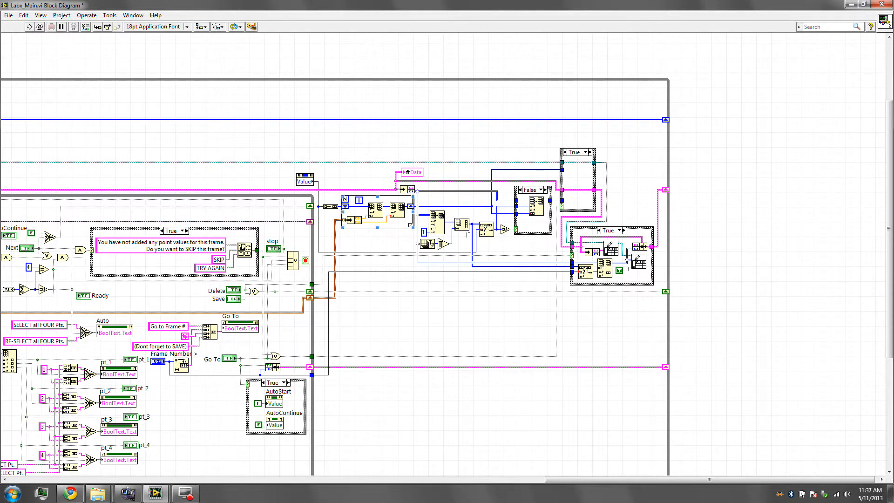
mouse_move(524, 245)
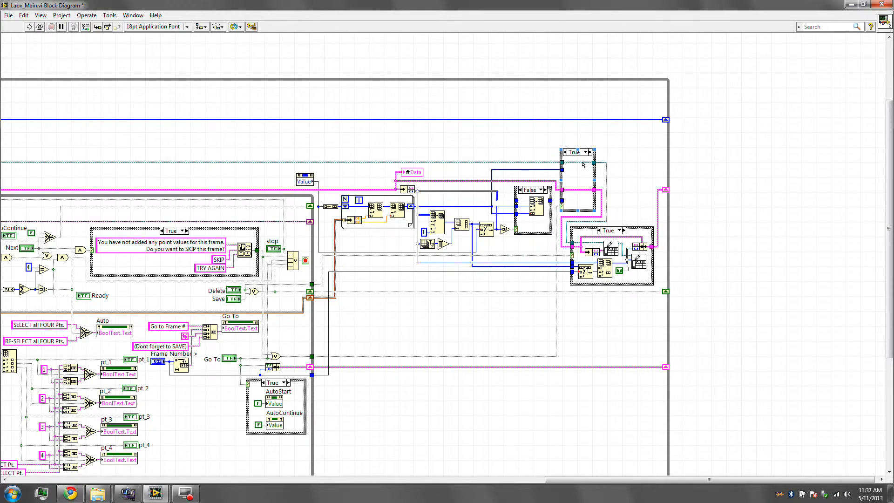
left_click(579, 152)
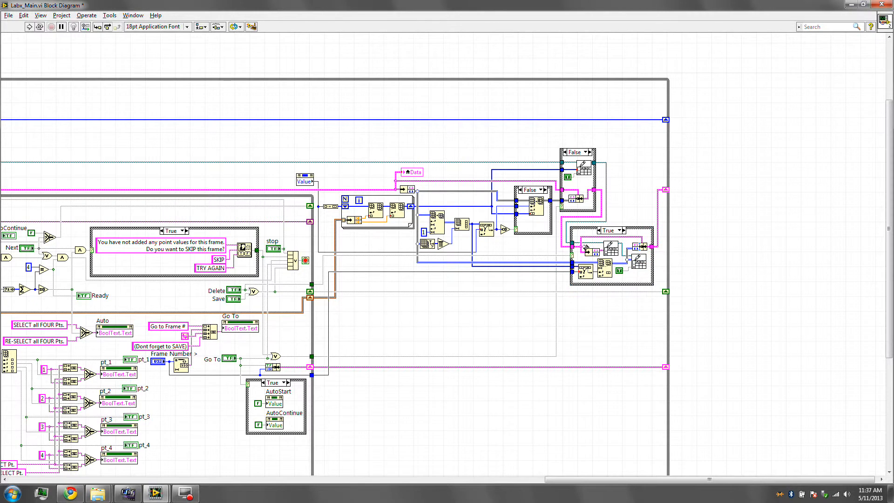
mouse_move(585, 293)
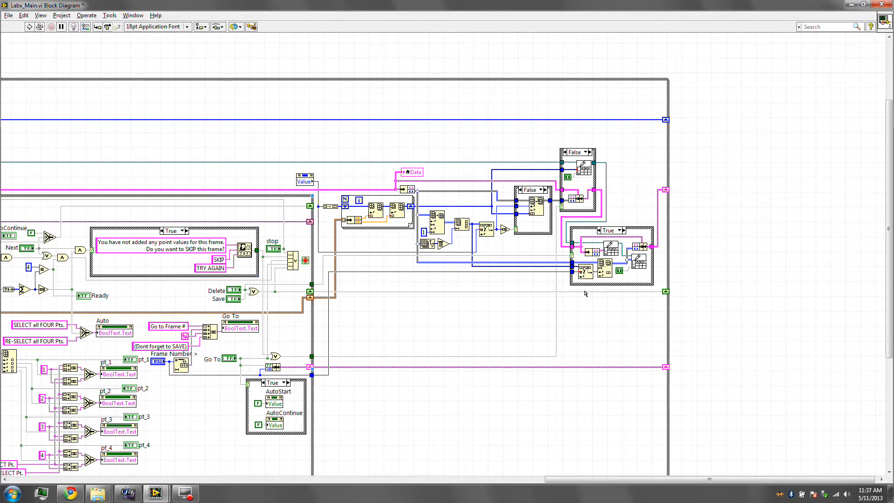
mouse_move(637, 287)
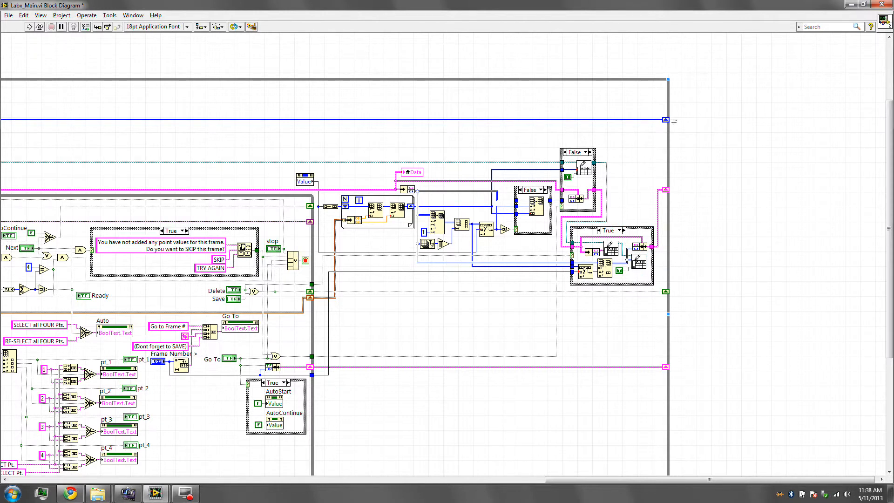
mouse_move(713, 374)
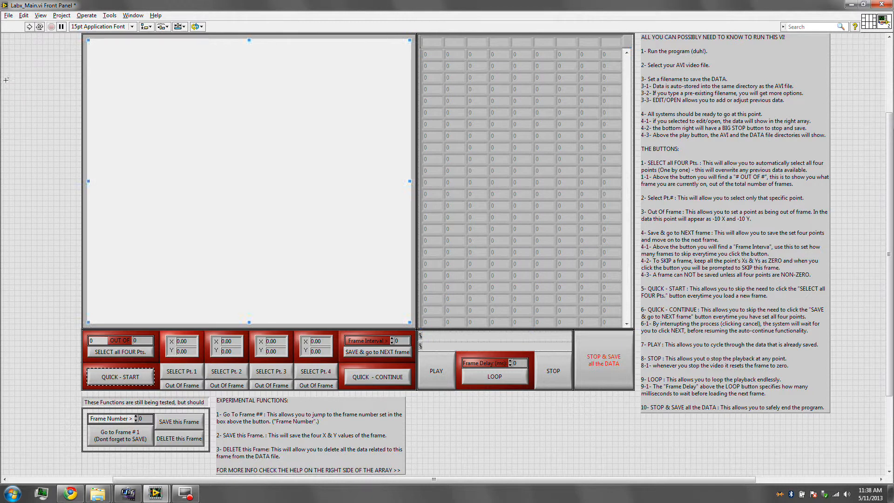
- Run Labx_Main, acknowledge the notice and load the christian_17kmh.avi video
left_click(29, 26)
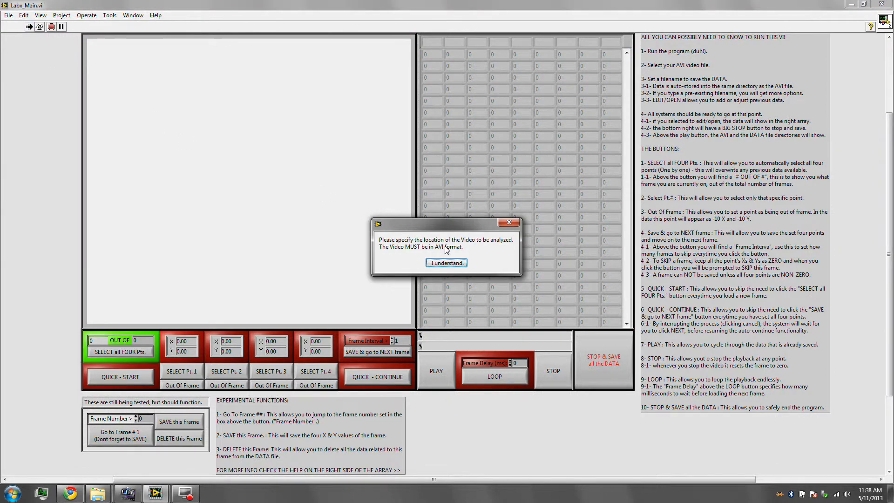
left_click(446, 263)
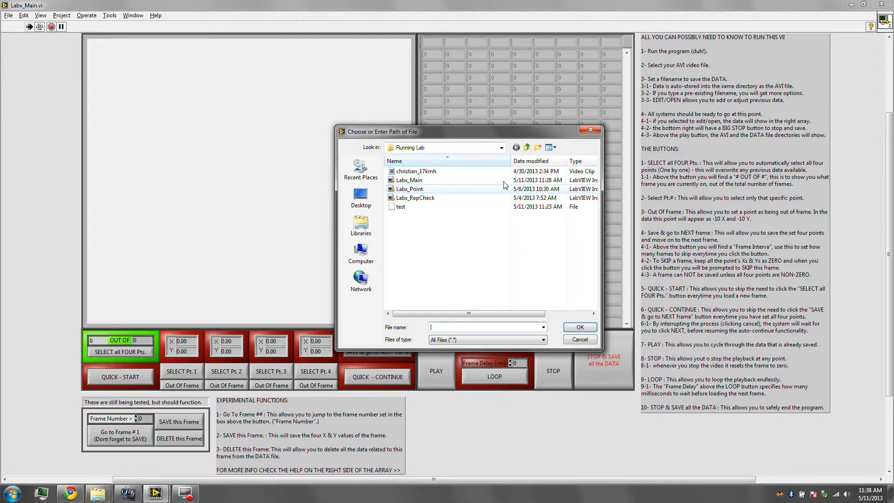
left_click(578, 327)
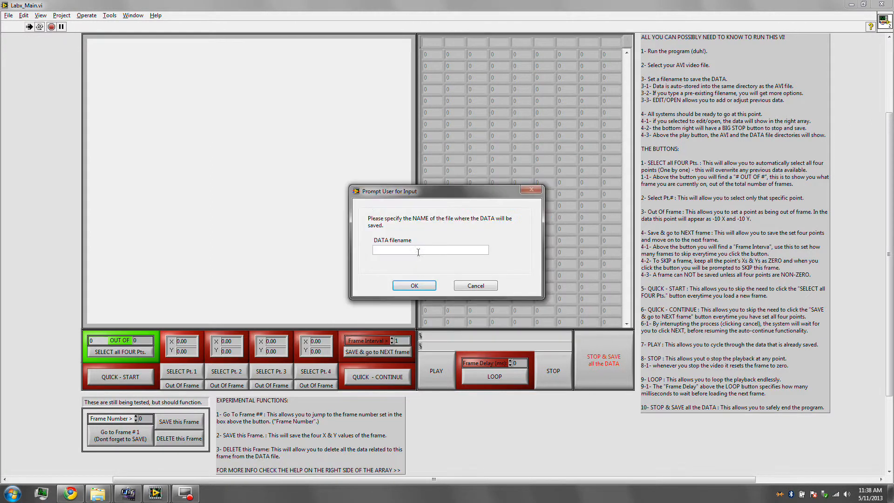
- Enter 'test' as the DATA filename and open the existing data file in EDIT/OPEN mode
left_click(400, 249)
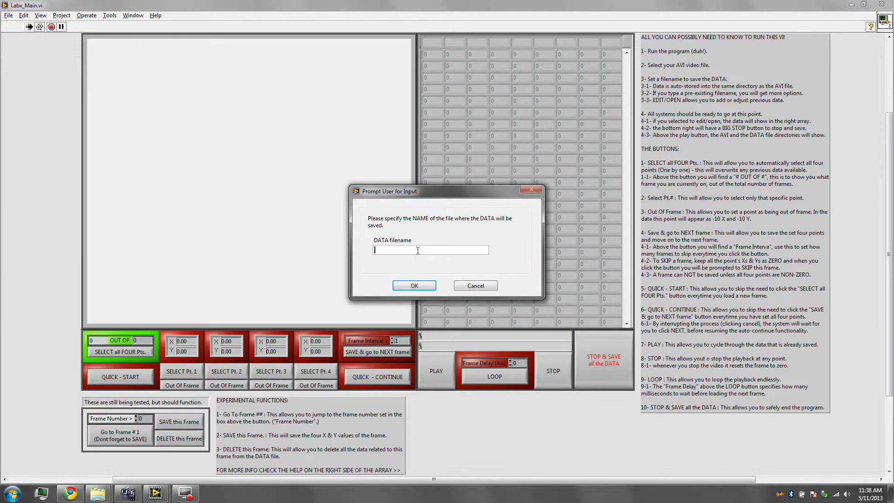
type("test")
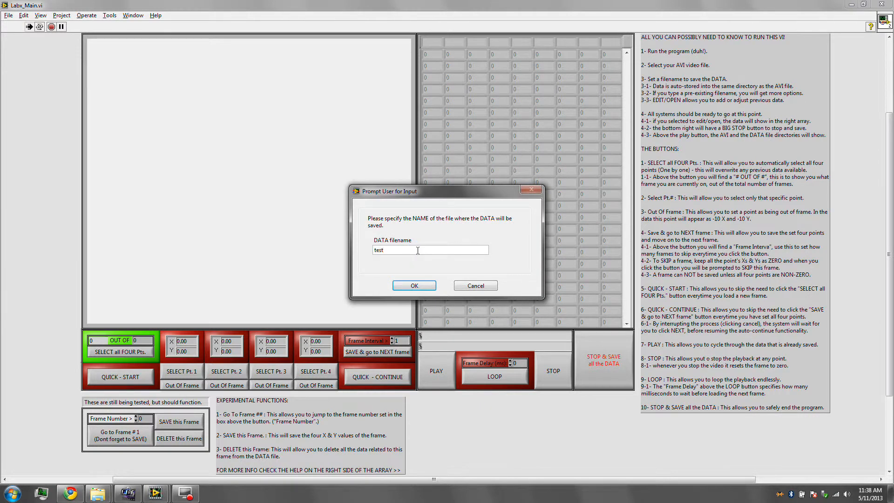
left_click(414, 285)
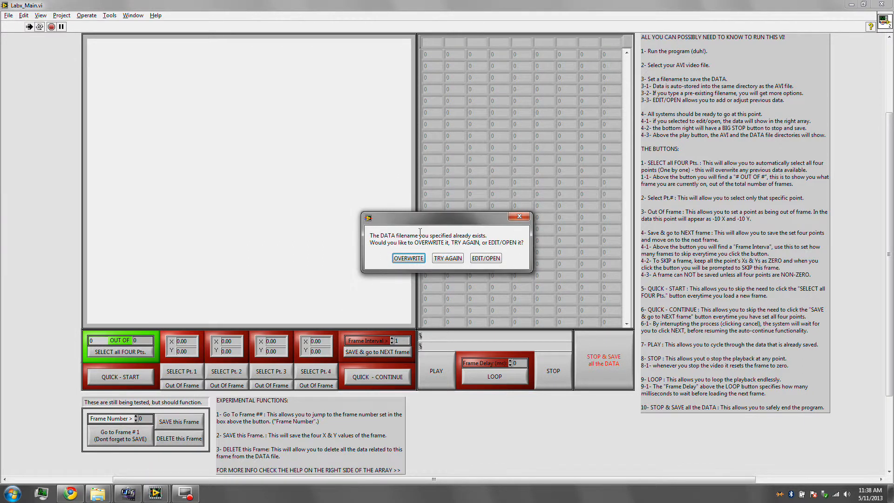
mouse_move(487, 258)
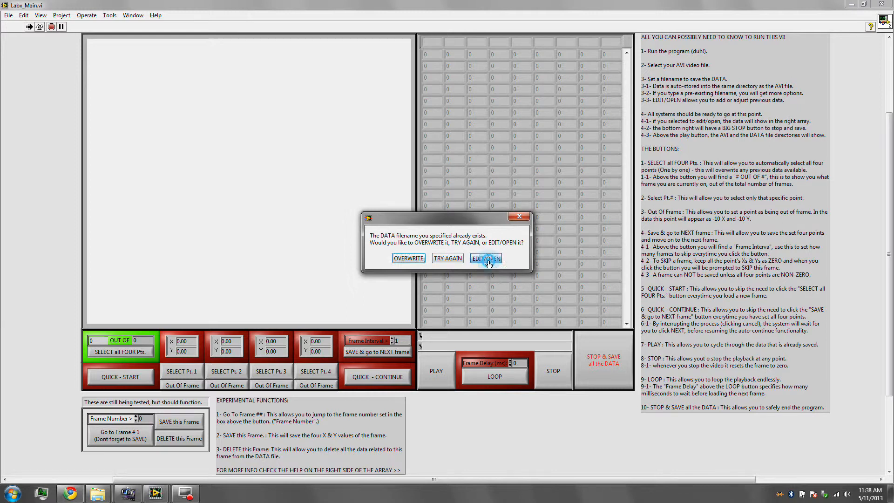
left_click(486, 258)
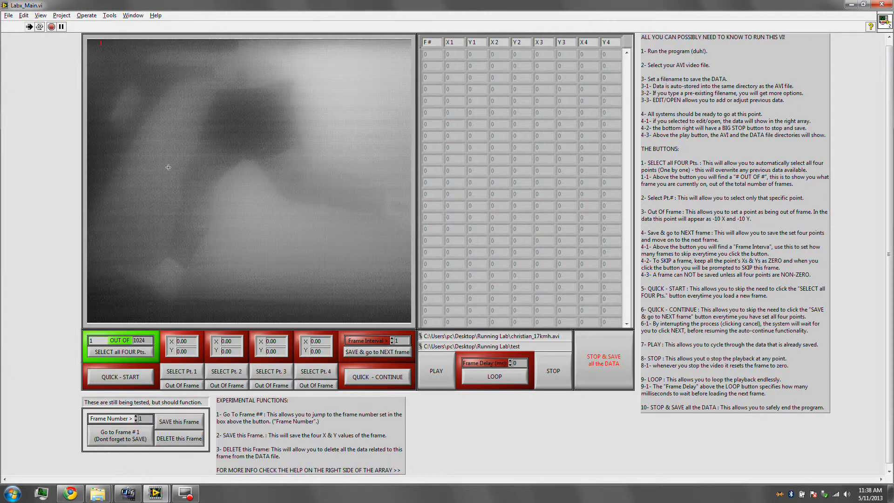
mouse_move(51, 214)
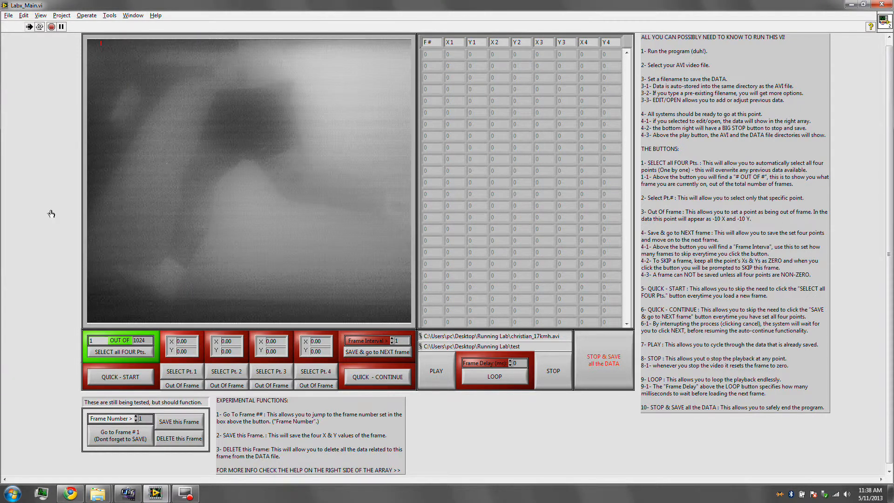
- Select the points on frame 1 with point 4 out of frame and save, moving to frame 2
left_click(121, 352)
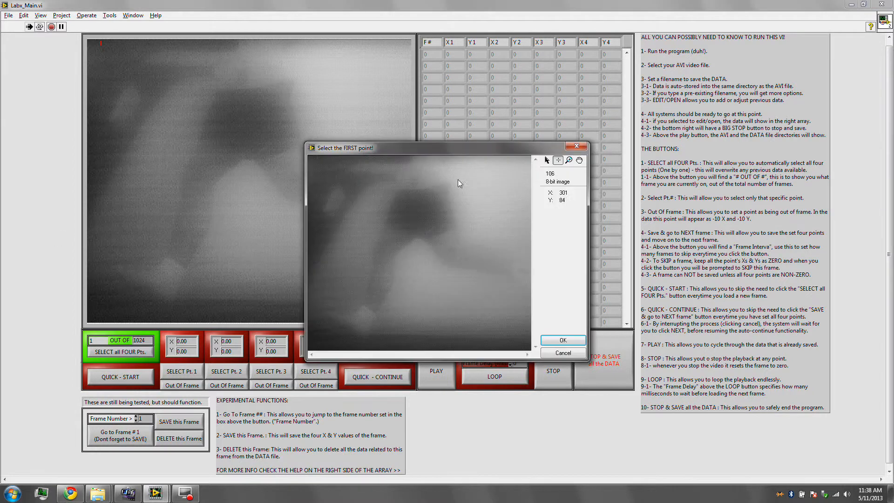
left_click(413, 181)
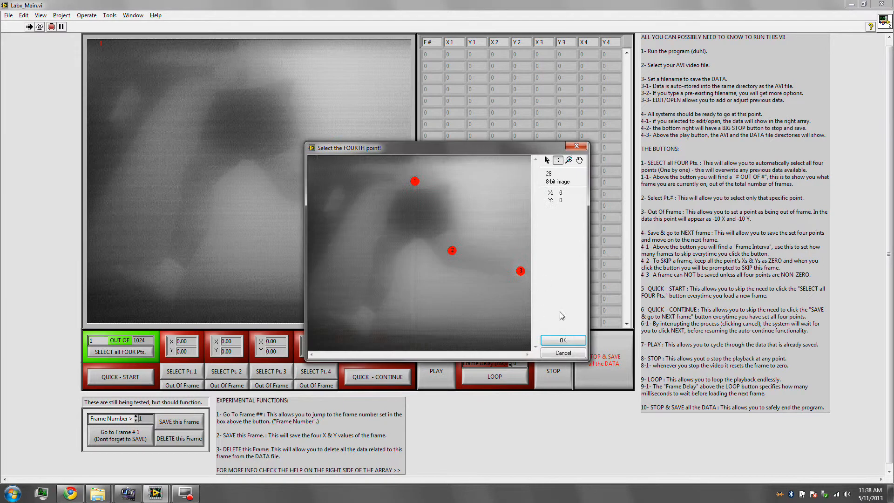
left_click(562, 340)
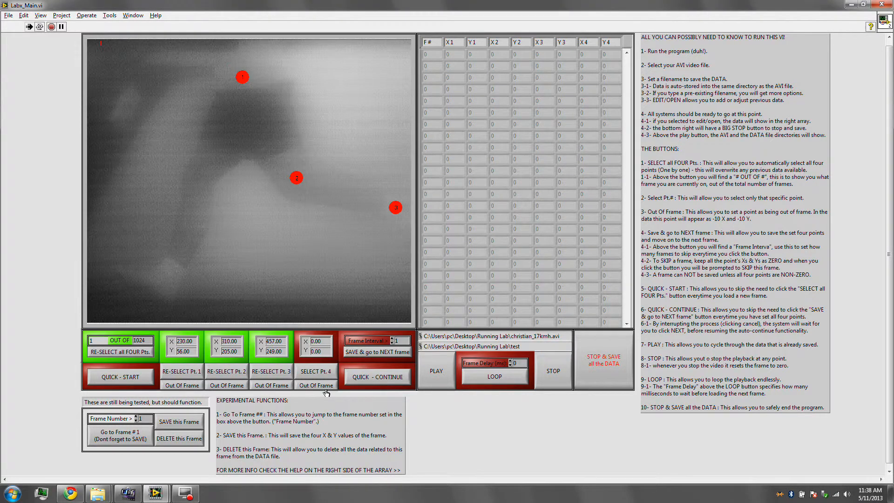
left_click(376, 351)
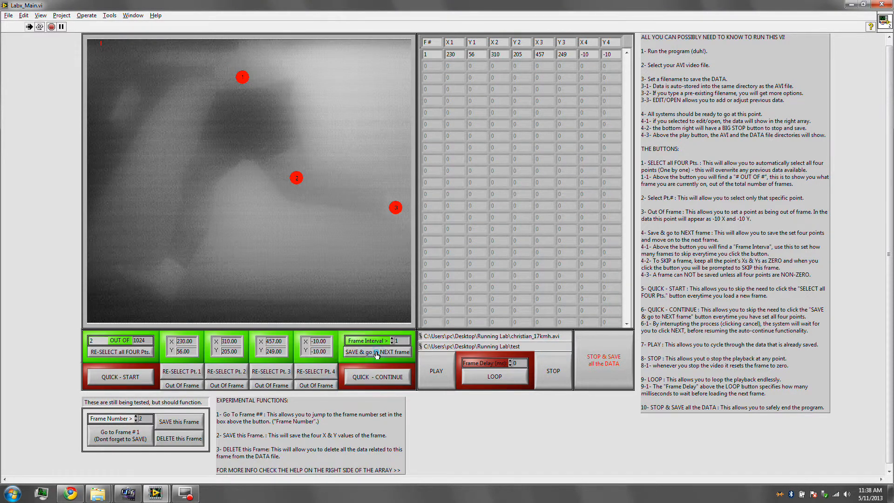
left_click(375, 352)
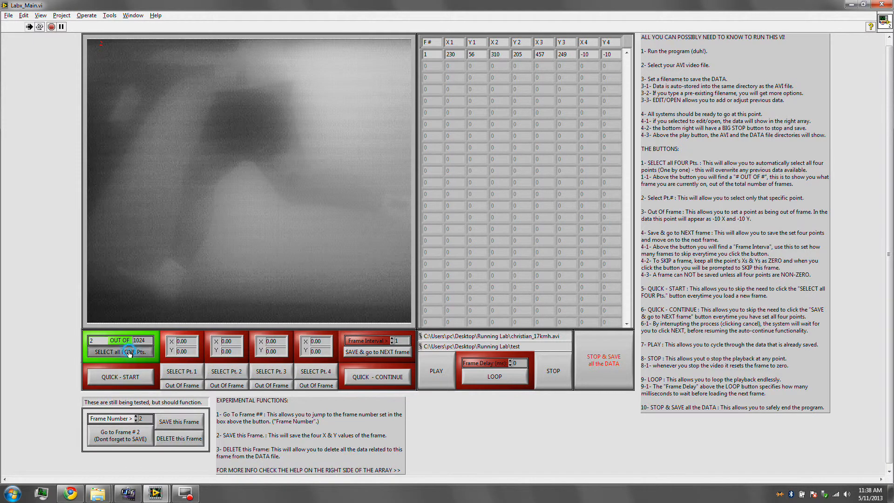
- Select and save frame 2's points, jump ten frames ahead and begin marking points on frame 12
left_click(121, 352)
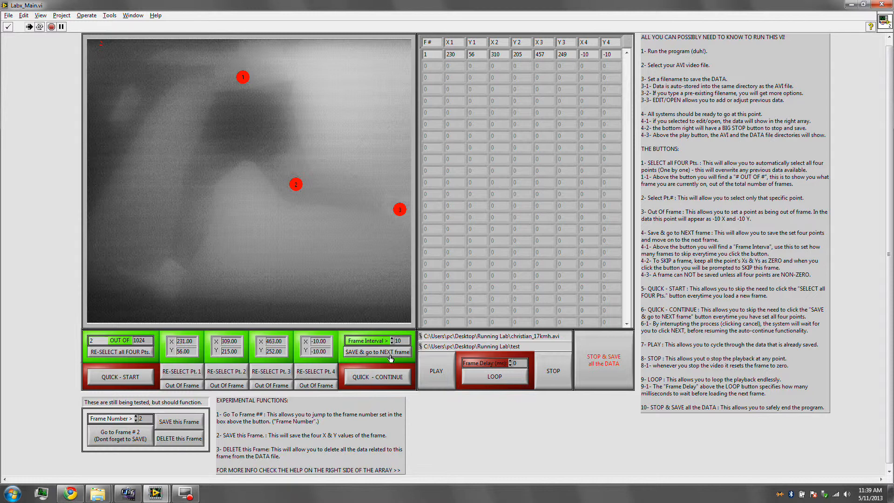
left_click(376, 352)
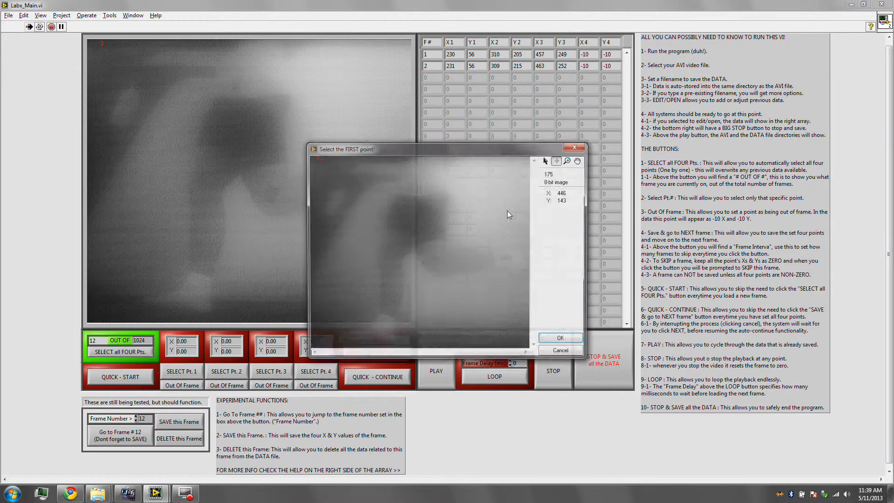
left_click(560, 337)
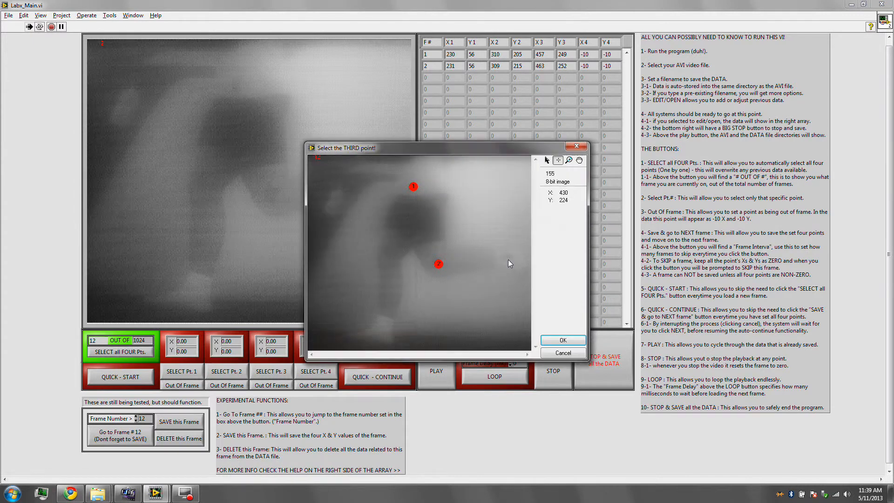
left_click(562, 340)
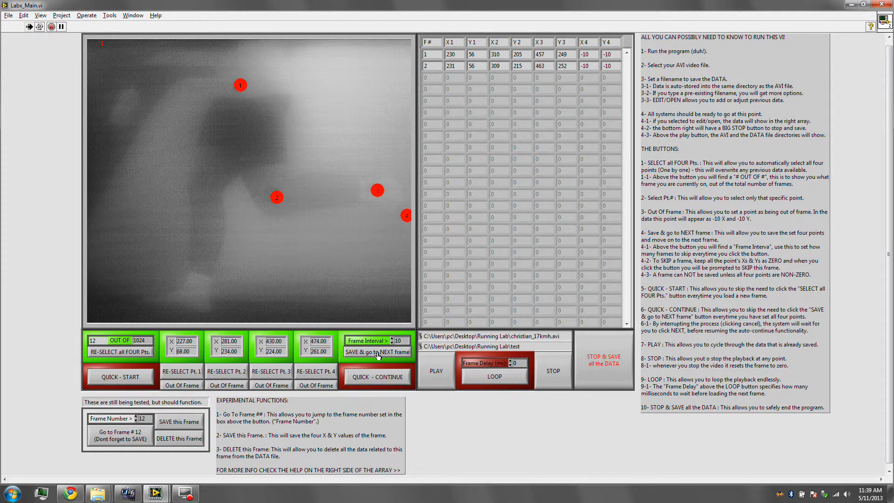
- Save frames 12, 22 and 32 with four points each and mark points on frame 42
left_click(376, 351)
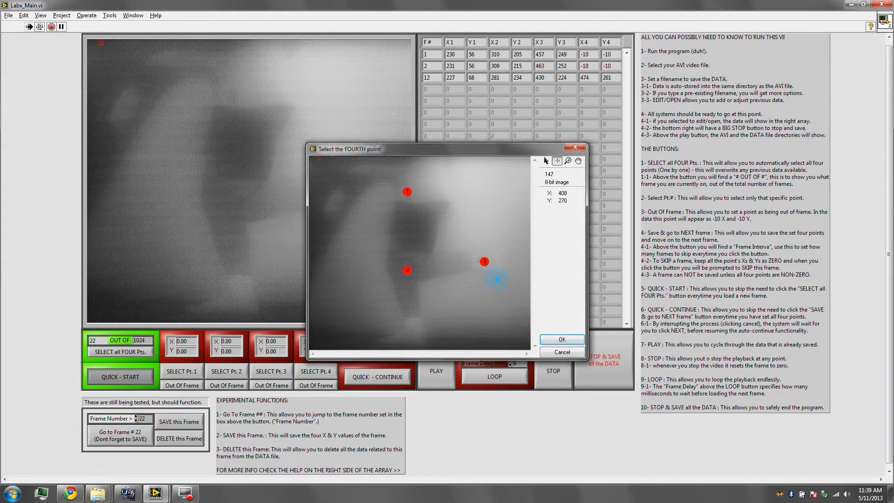
left_click(560, 339)
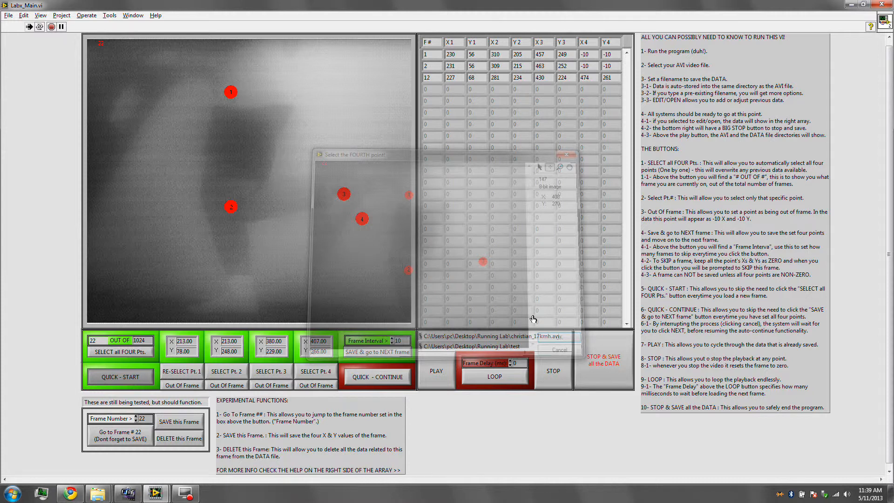
left_click(376, 352)
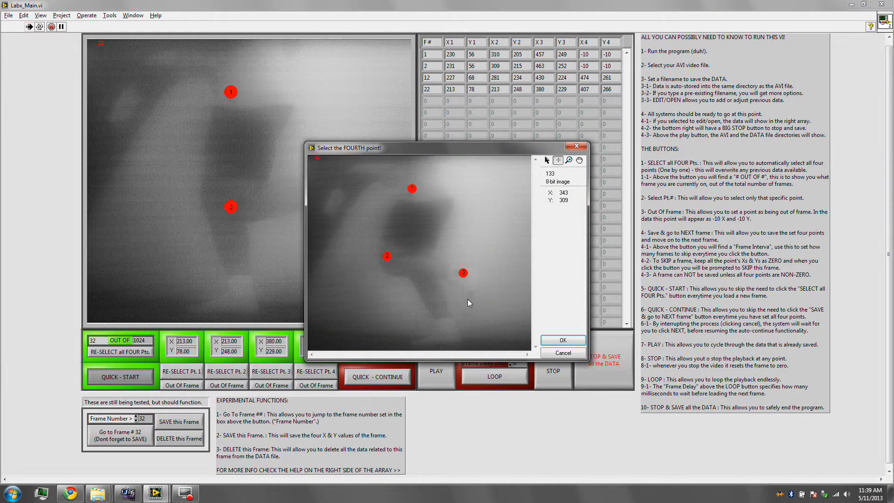
left_click(561, 340)
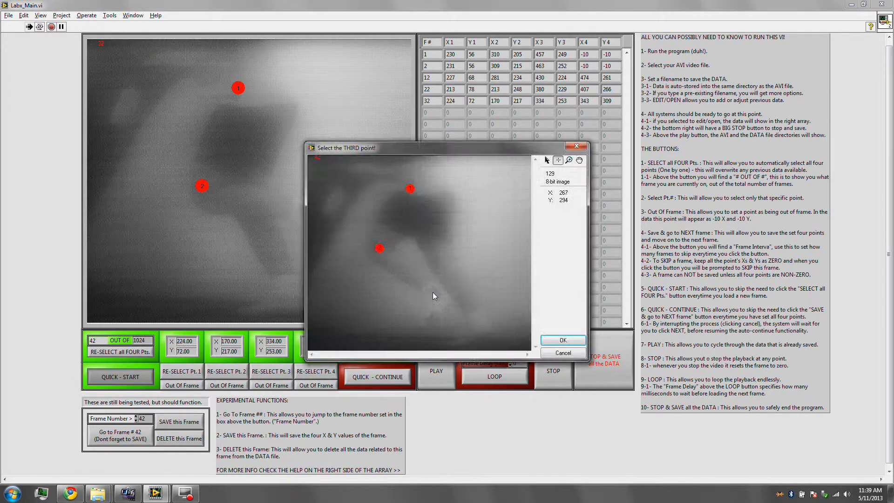
left_click(562, 340)
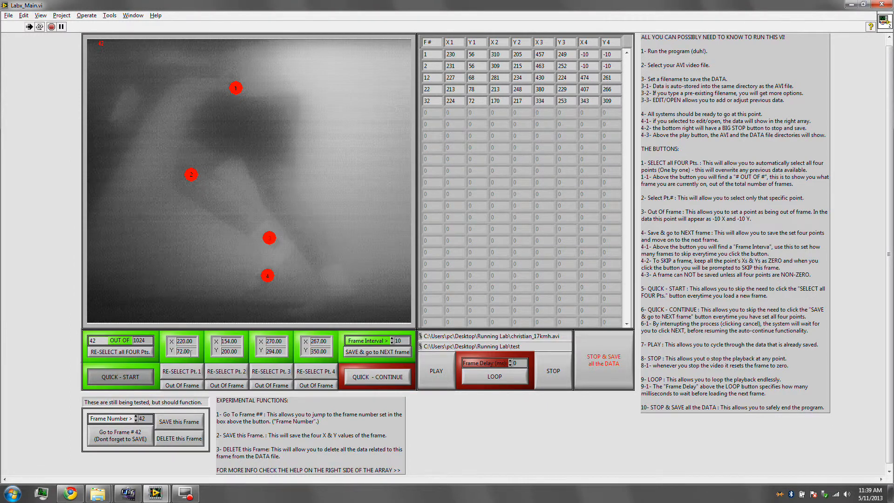
- Save frame 42, switch to QUICK - CONTINUE and place the four points on the following frames
left_click(376, 376)
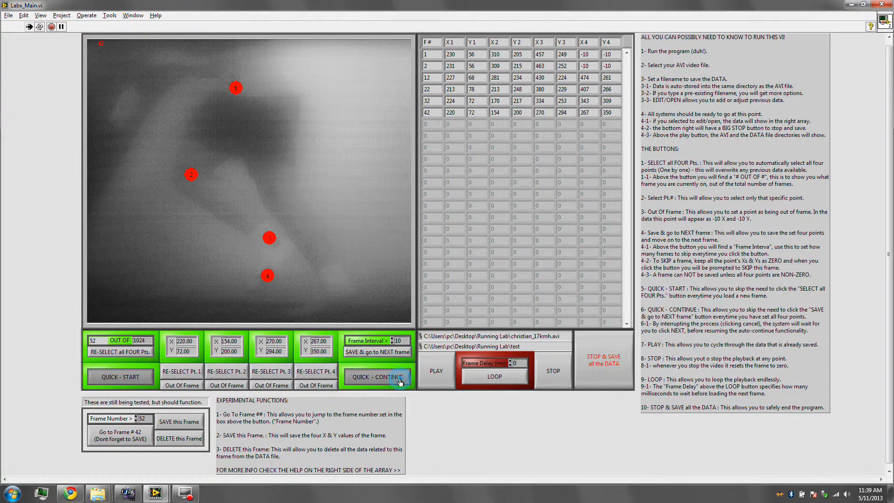
left_click(377, 376)
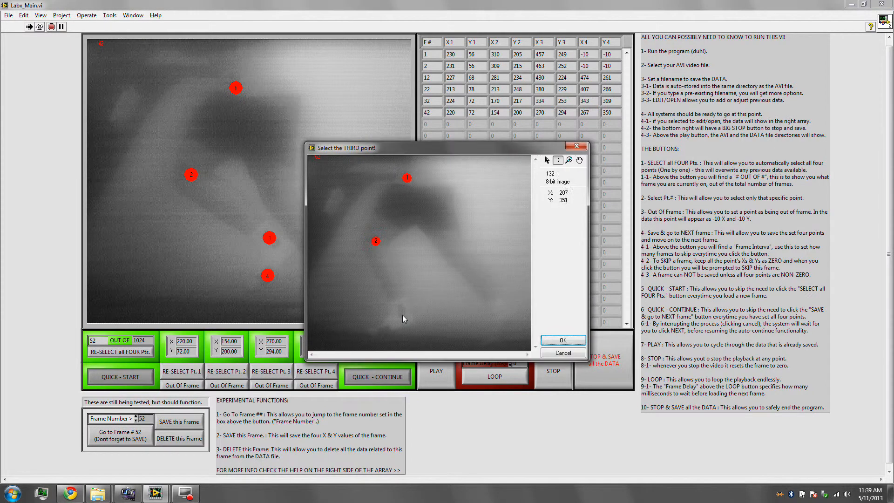
left_click(562, 340)
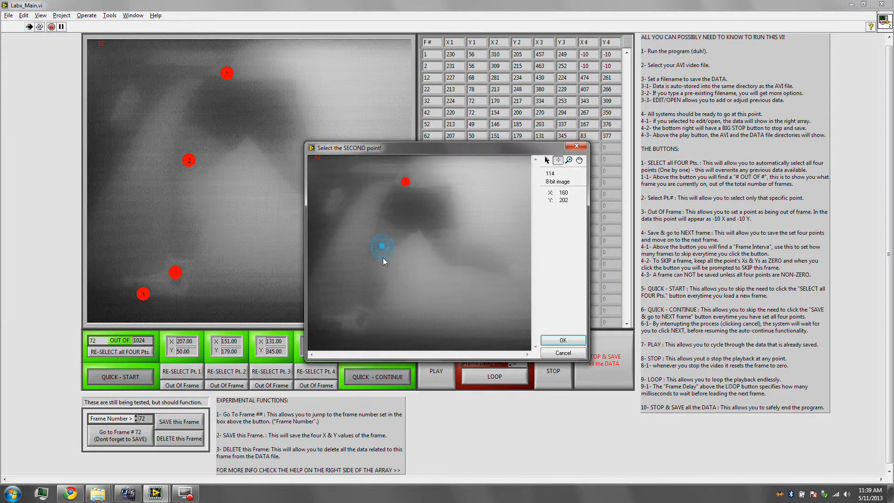
left_click(562, 340)
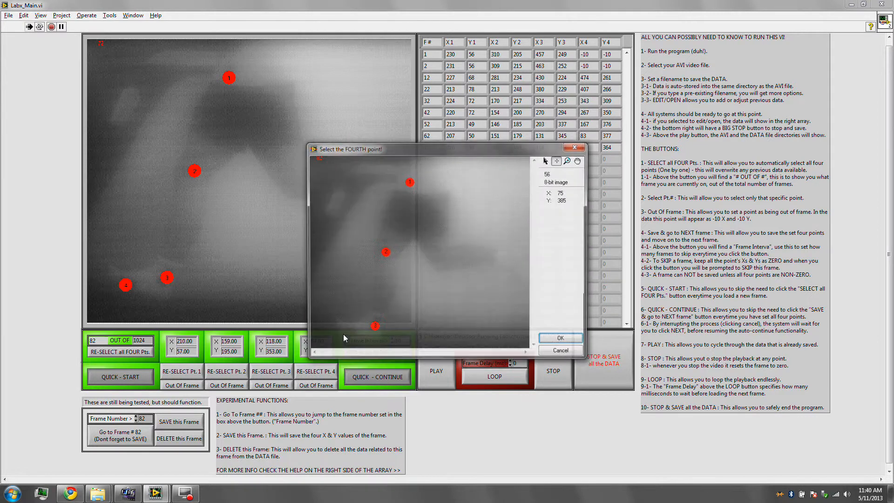
left_click(560, 337)
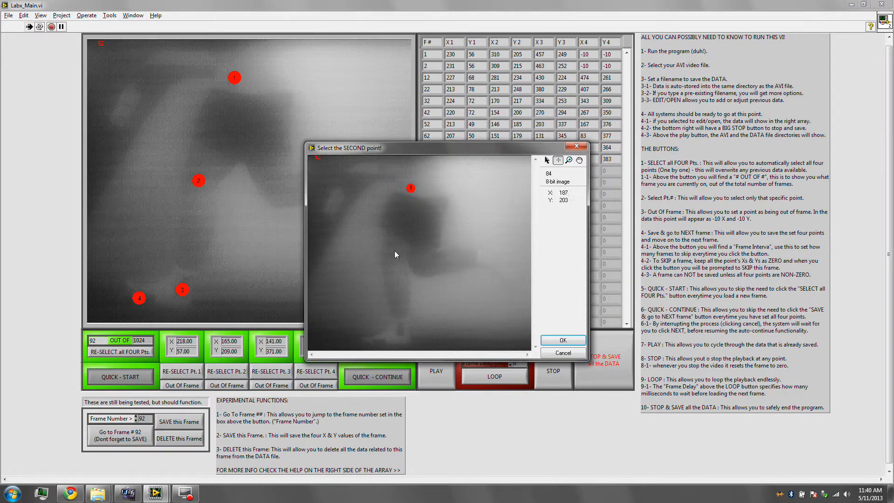
- Continue placing the four points frame by frame through 132 and onto frame 142
left_click(563, 339)
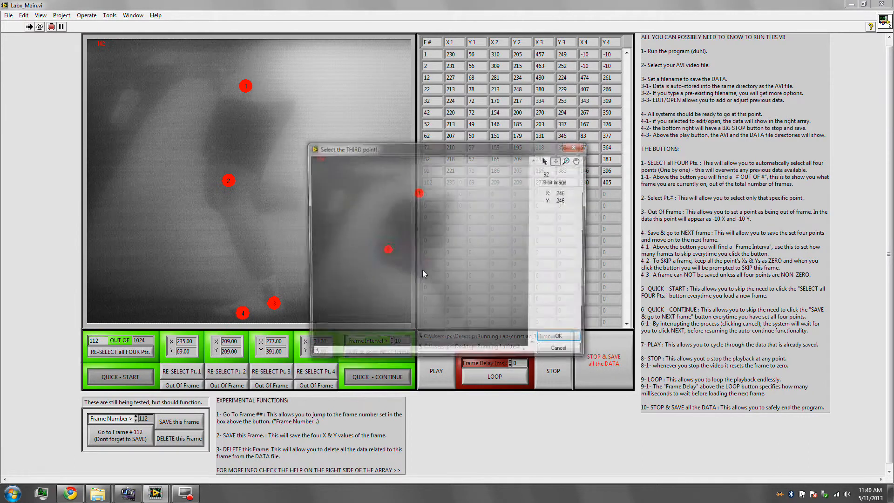
left_click(559, 335)
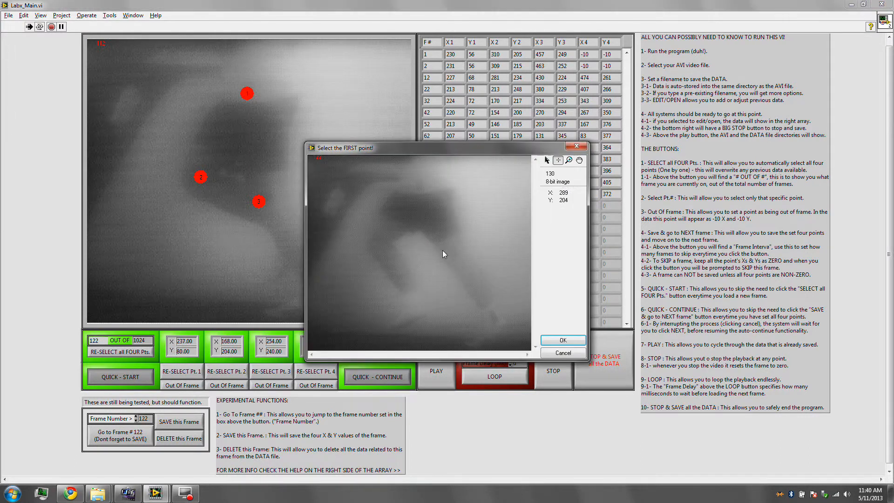
mouse_move(439, 247)
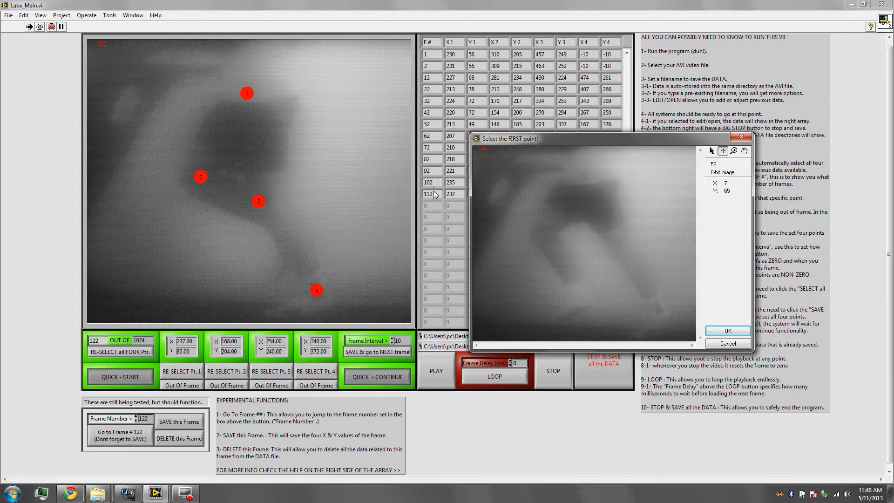
left_click(728, 330)
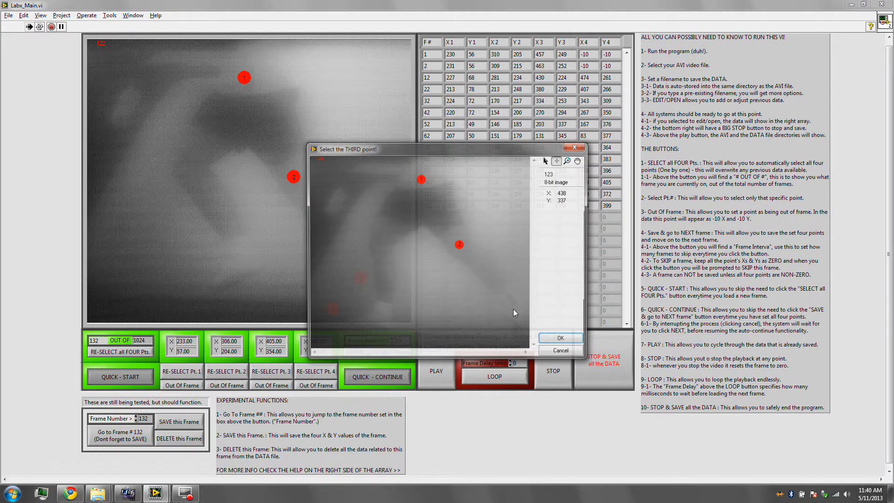
left_click(560, 337)
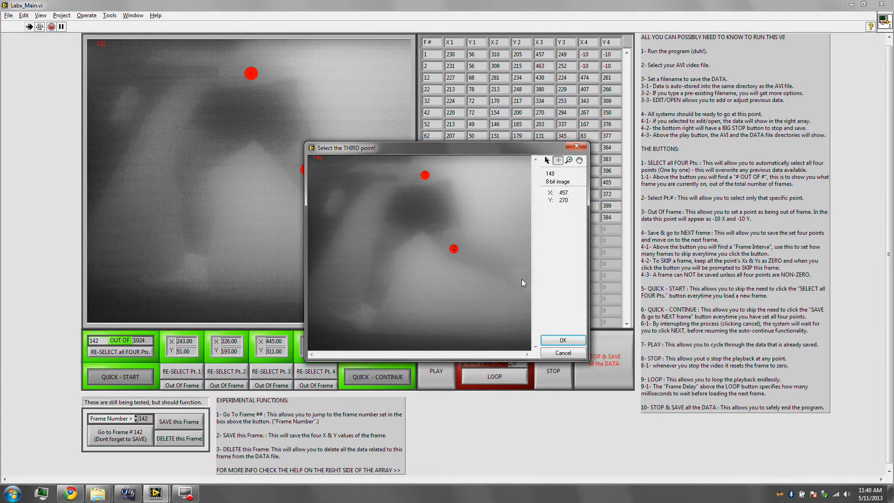
left_click(563, 340)
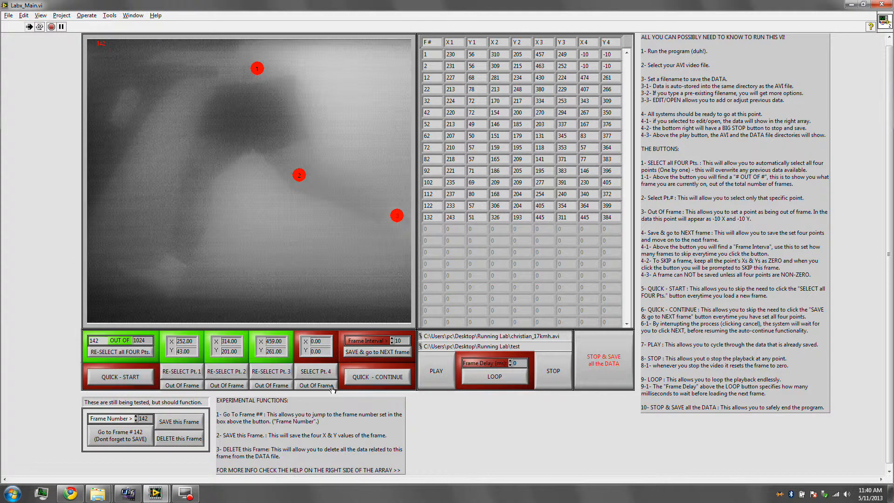
- Mark point 4 out of frame (-10, -10) and save frame 142
left_click(316, 384)
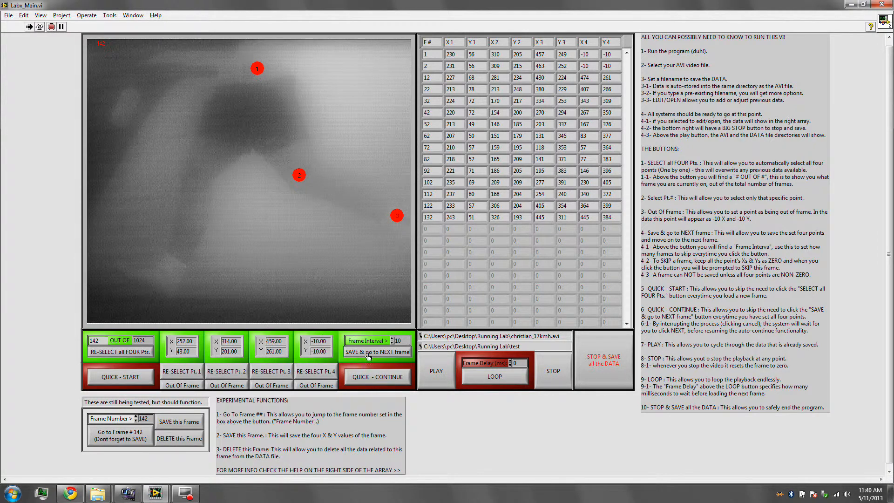
left_click(376, 352)
type("112")
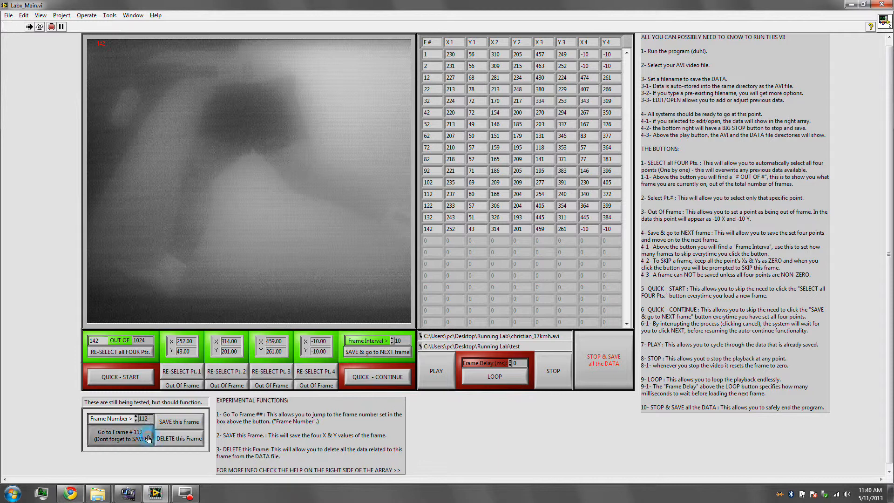
- Go back to frame 112 and re-select its third and fourth points at corrected positions
left_click(120, 432)
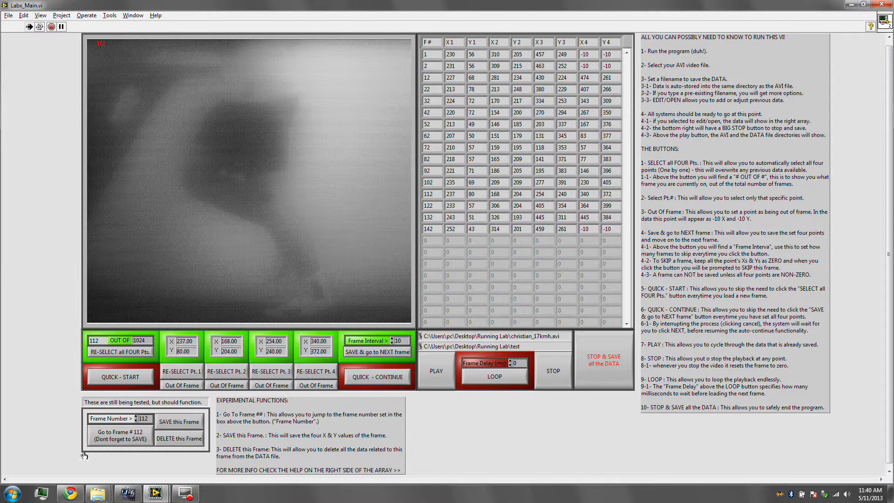
mouse_move(249, 77)
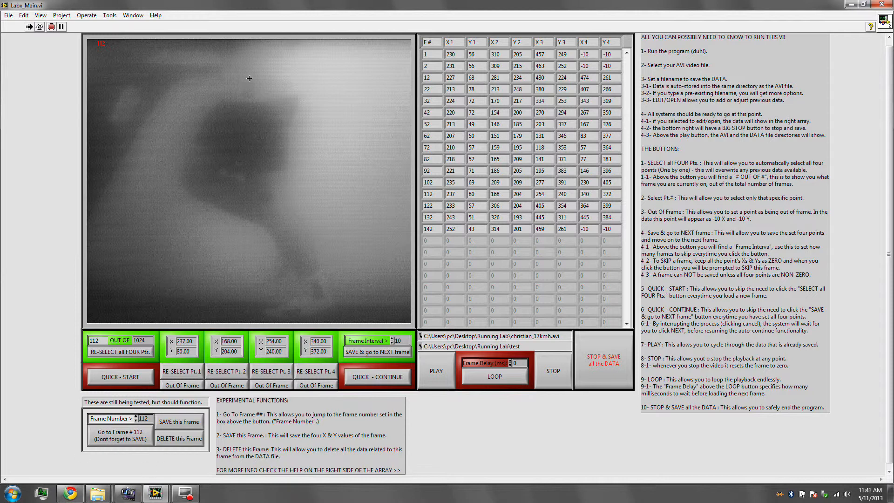
left_click(270, 372)
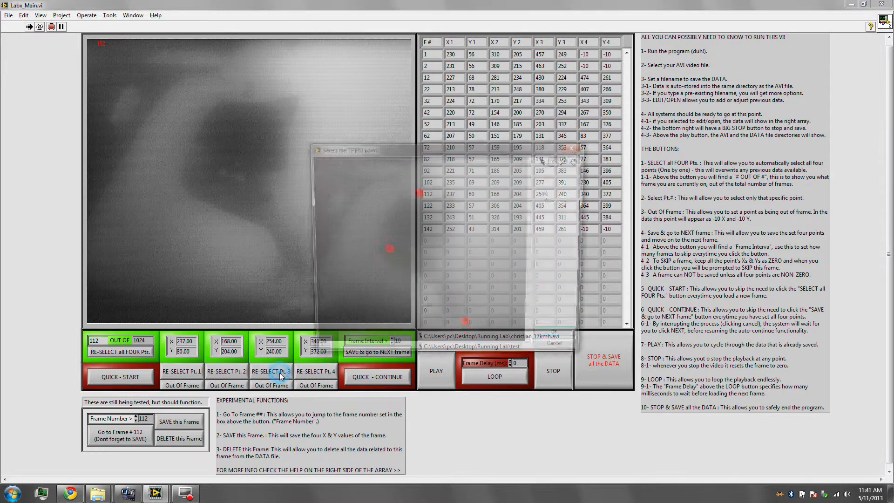
left_click(272, 372)
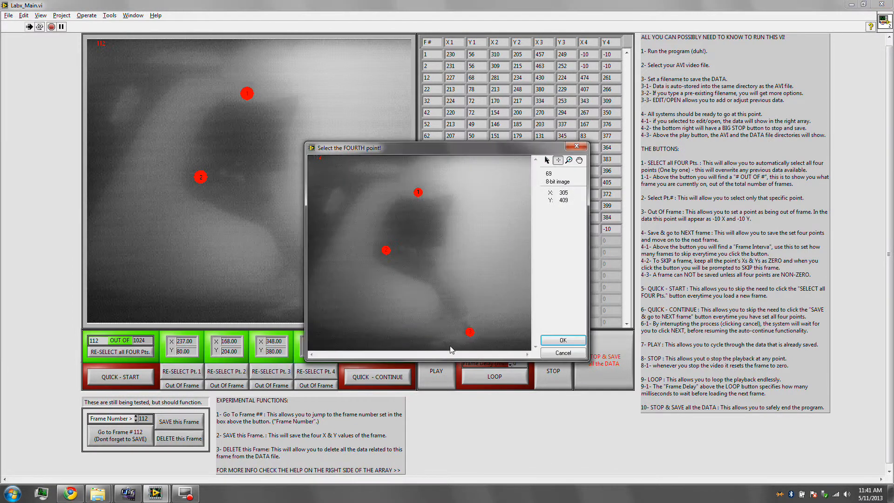
left_click(562, 339)
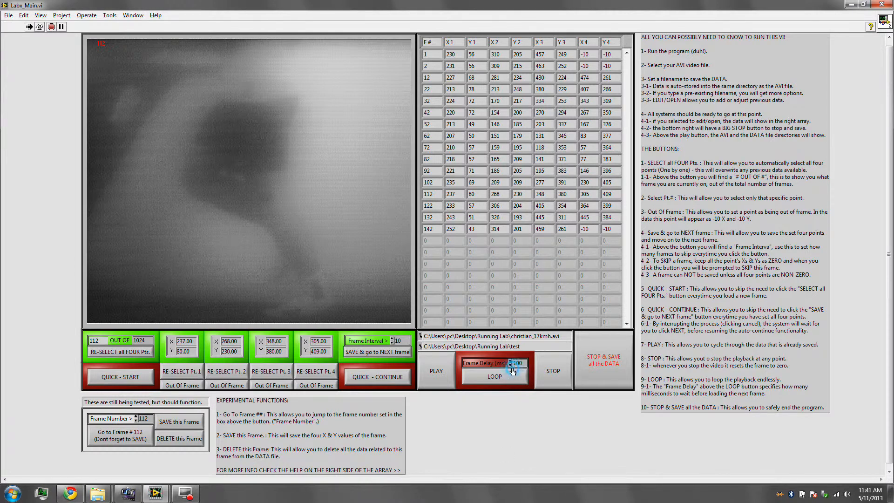
- Enable LOOP with a 100 ms frame delay and start playback from frame 1
left_click(436, 370)
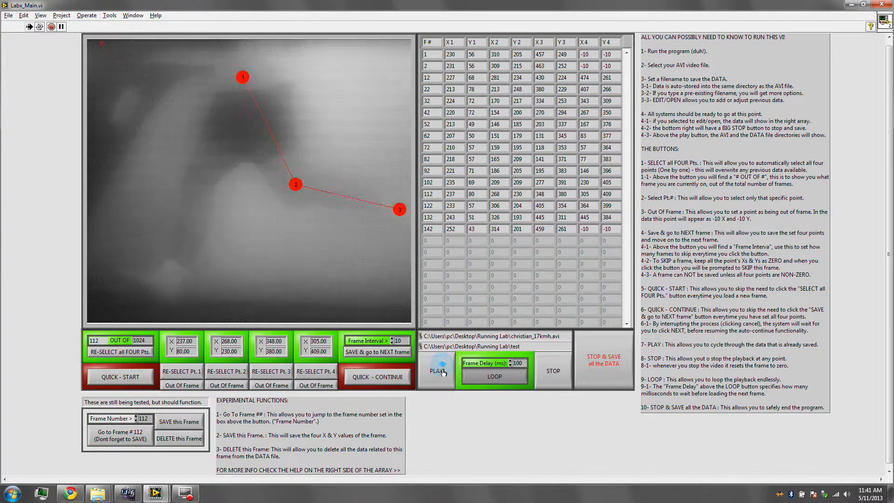
left_click(437, 370)
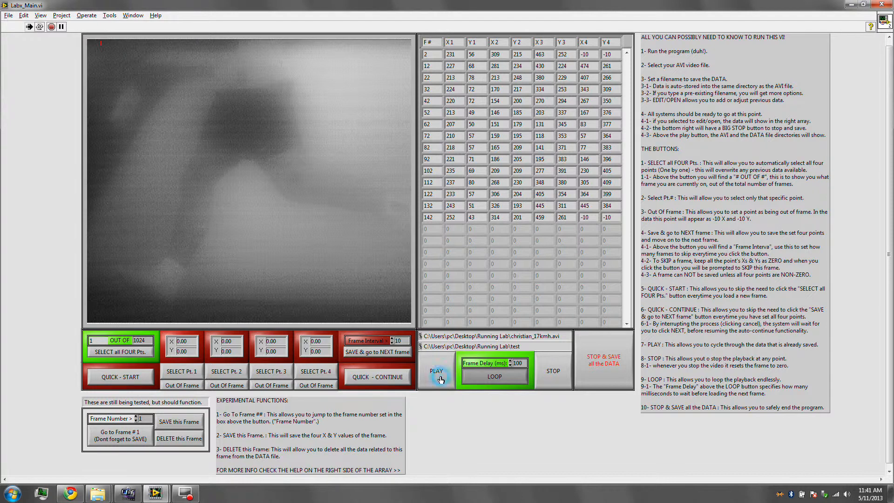
- Replay the video continuously with the four tracked points overlaid and joined by lines
left_click(437, 370)
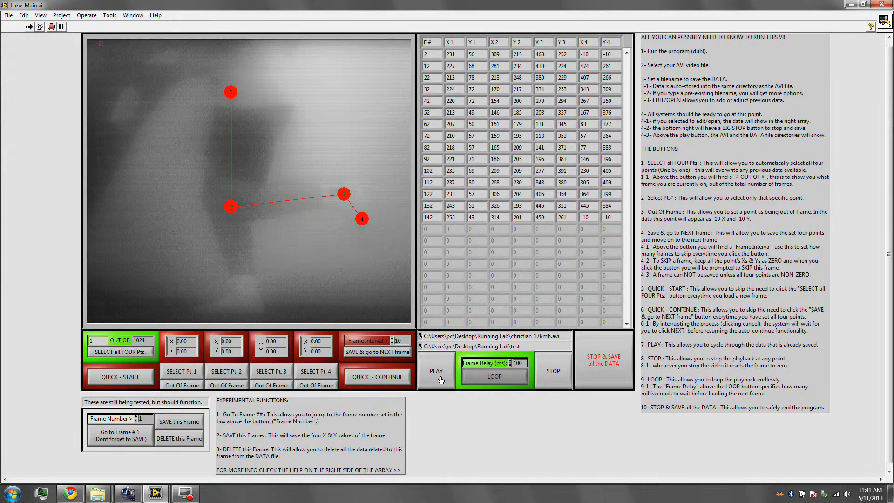
left_click(435, 371)
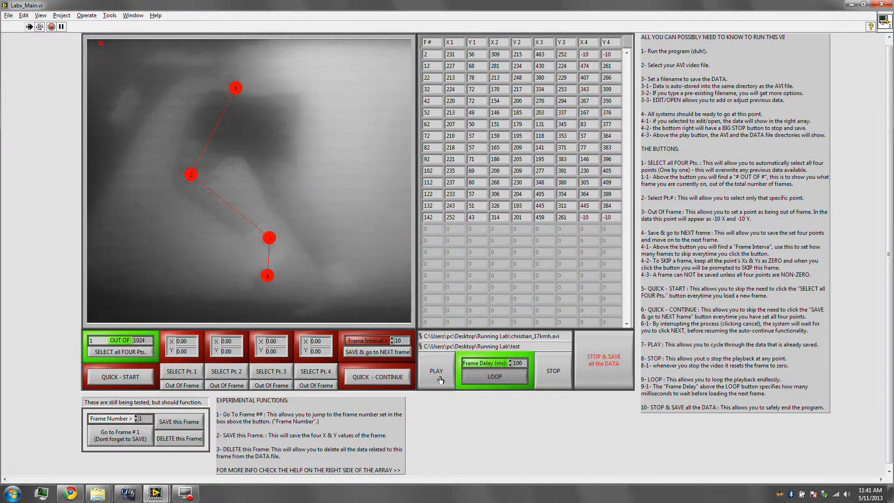
left_click(436, 371)
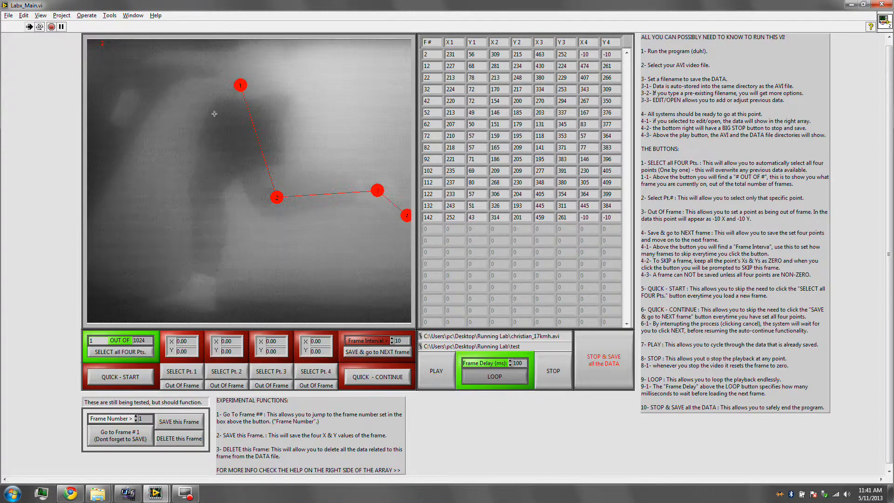